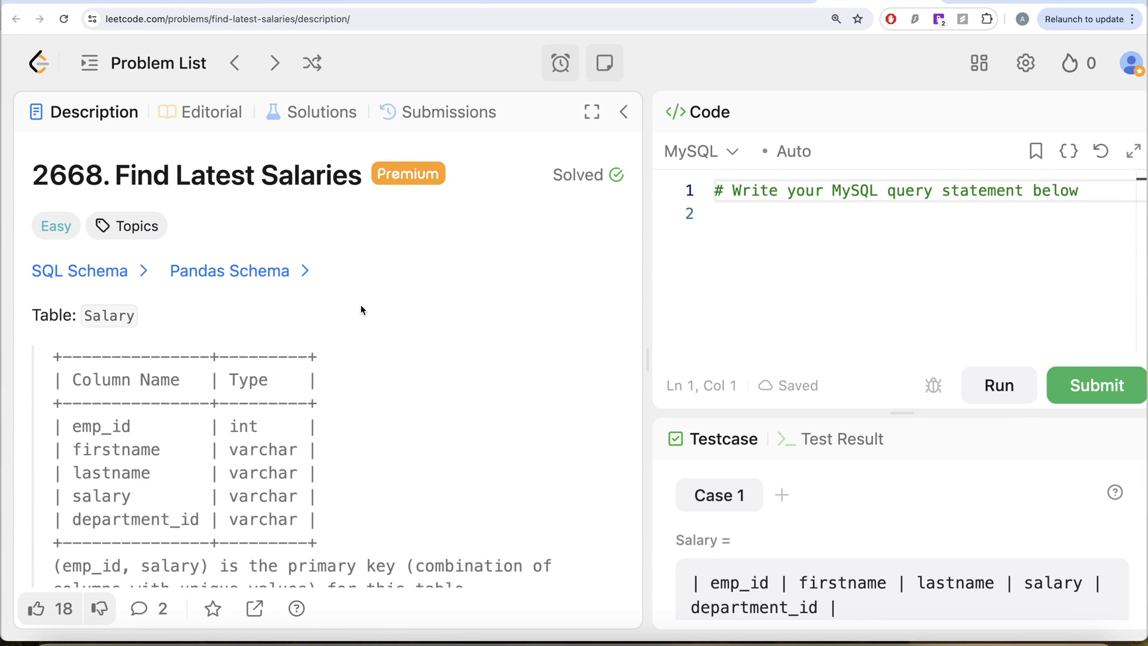
mouse_move(183, 196)
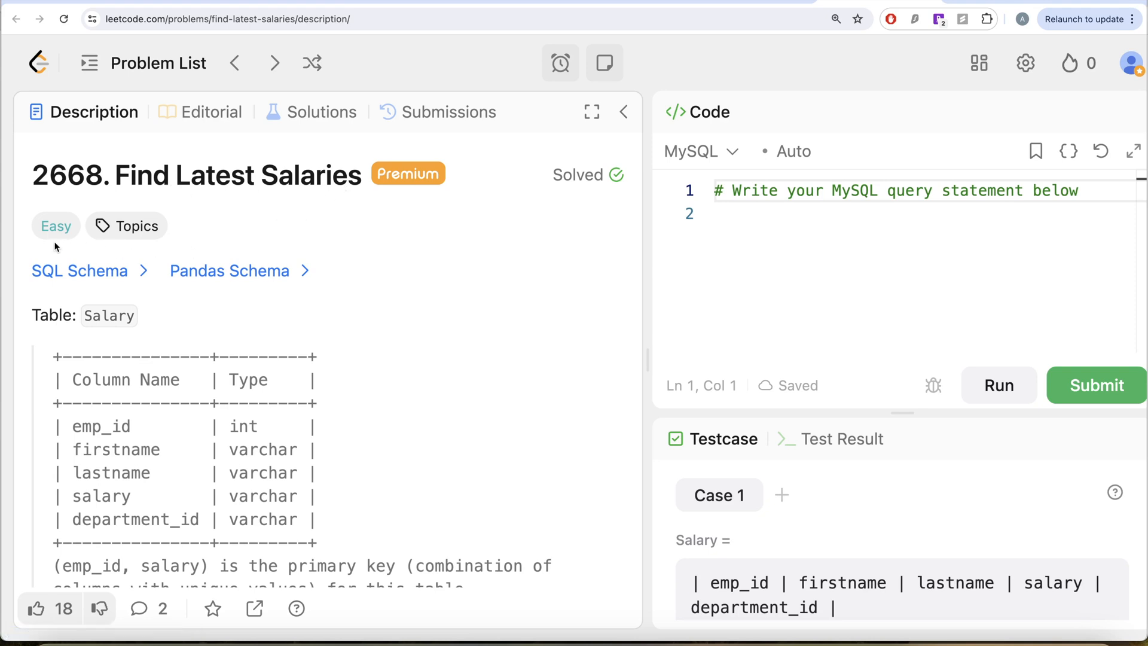
Step: Review the Salary table schema script and the rest of the problem description
click(80, 271)
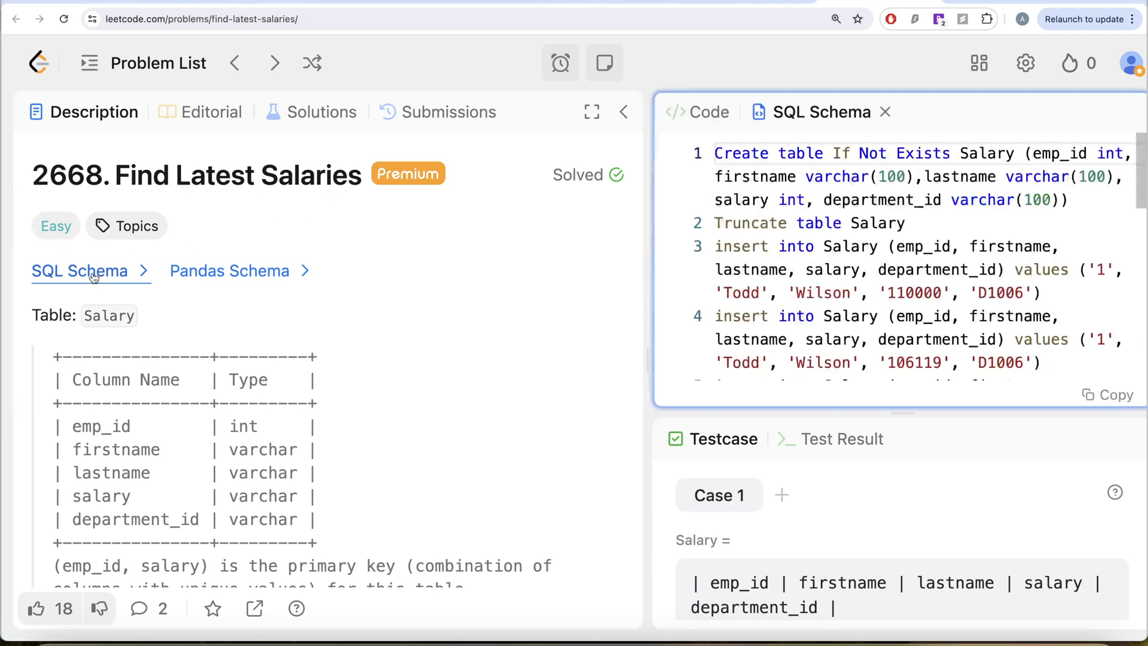
click(229, 270)
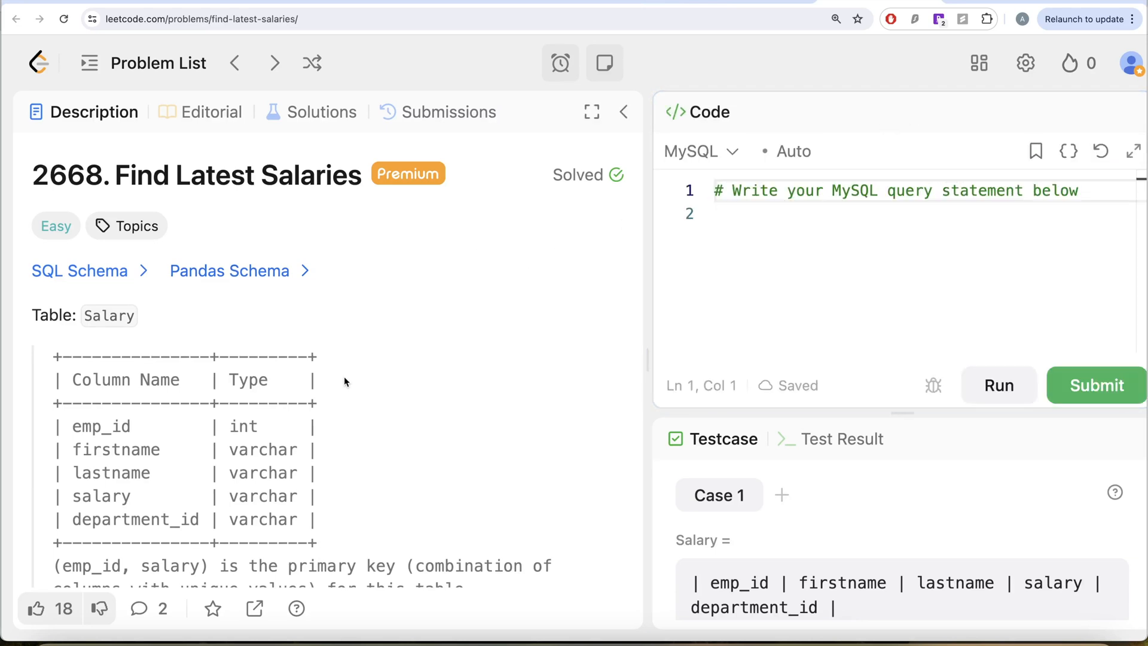
scroll(down, 3)
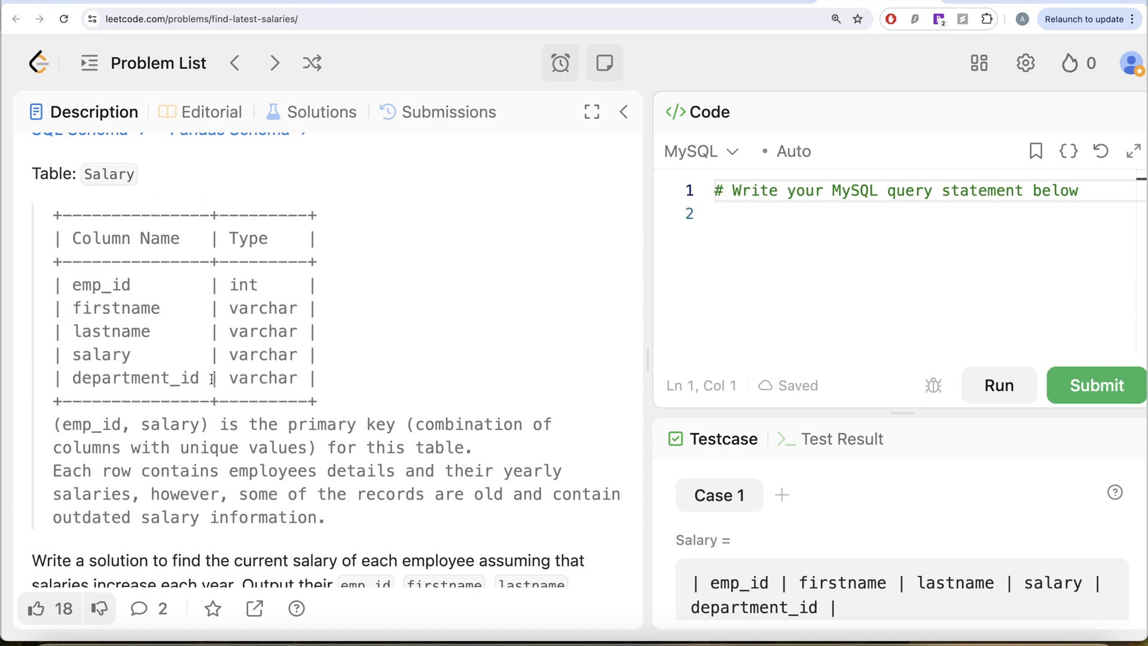
scroll(down, 3)
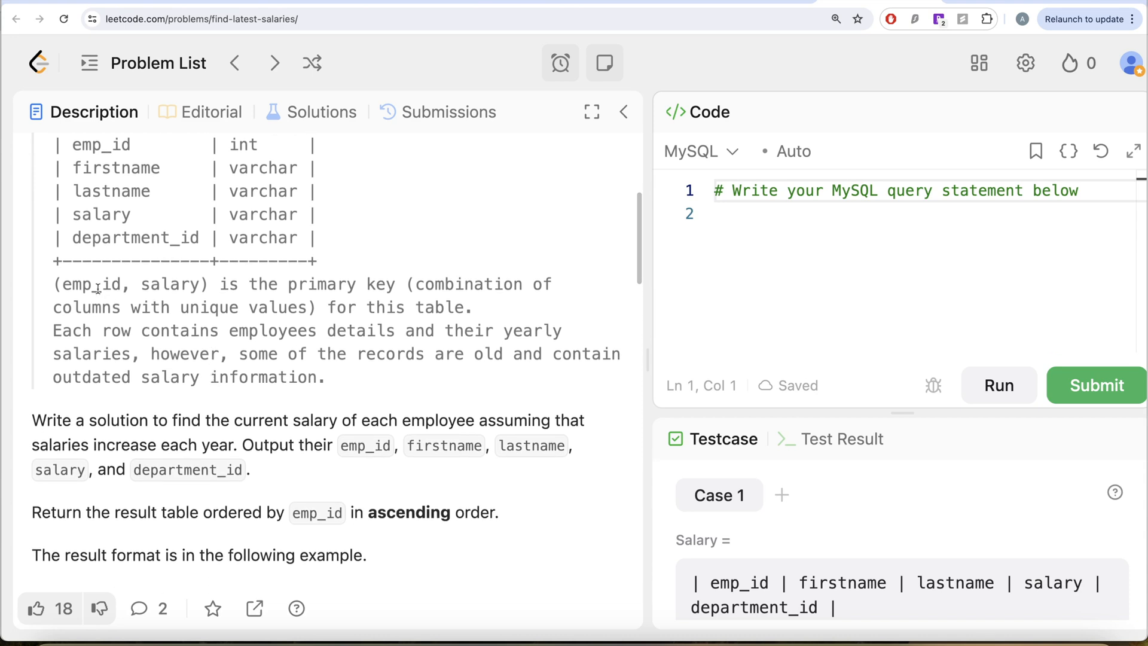
mouse_move(351, 290)
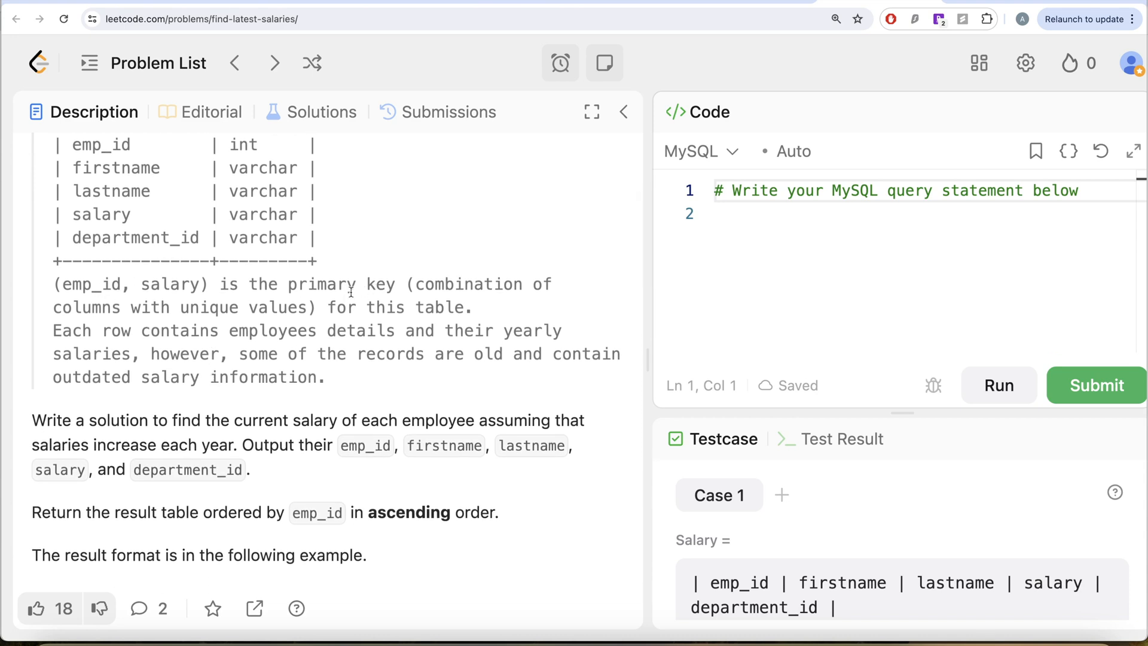
scroll(down, 3)
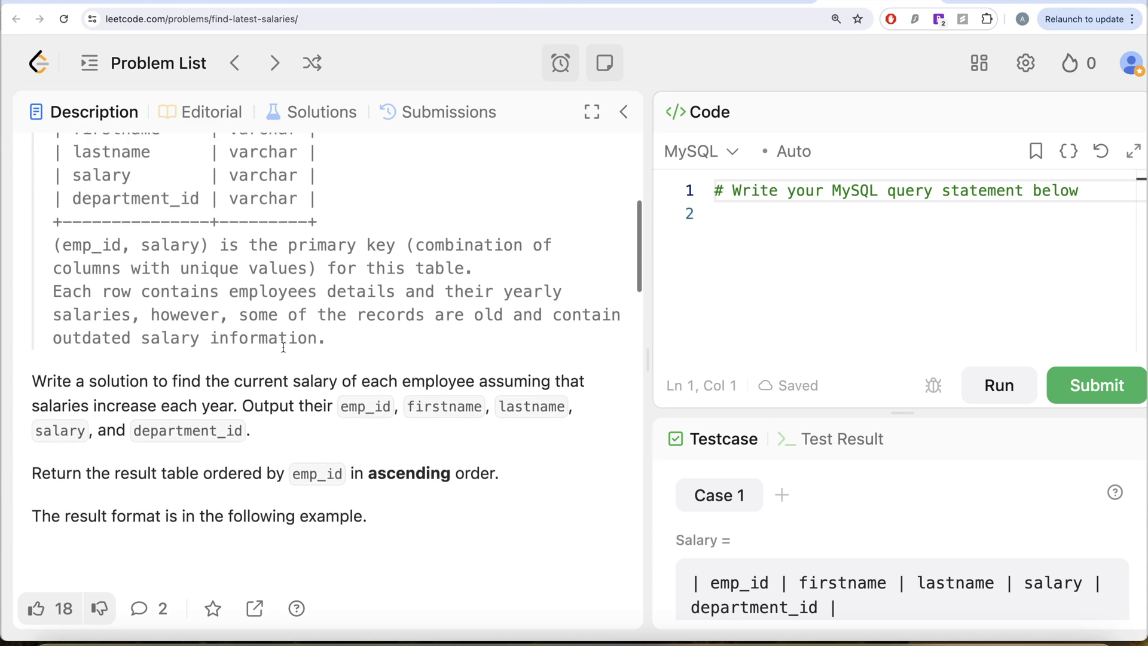
scroll(down, 3)
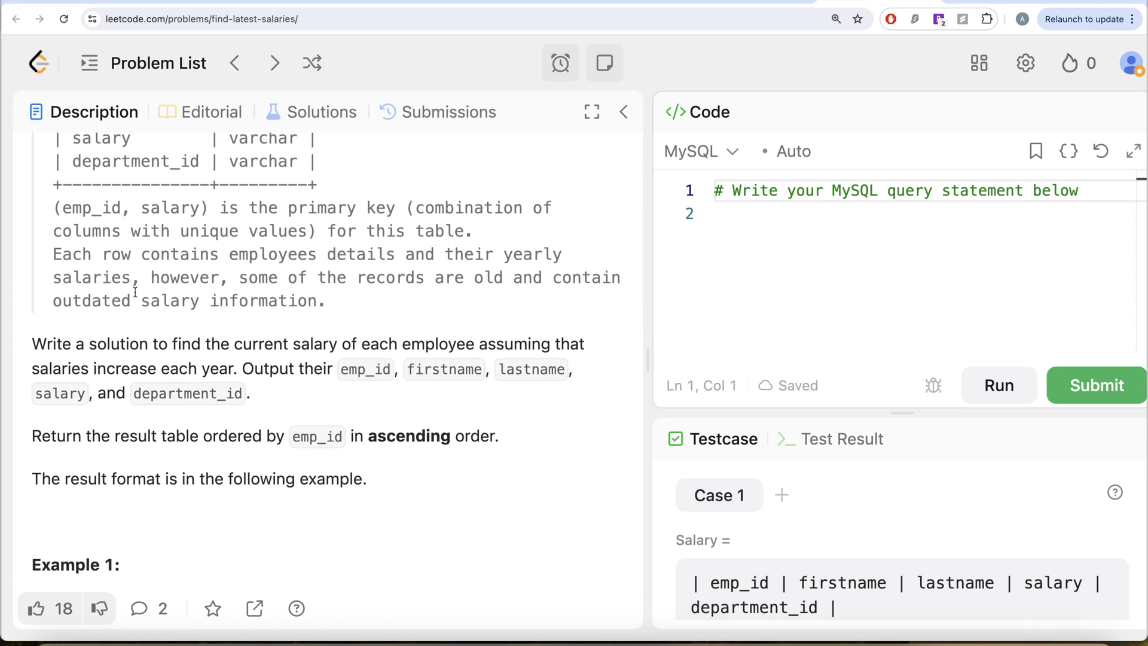
mouse_move(542, 269)
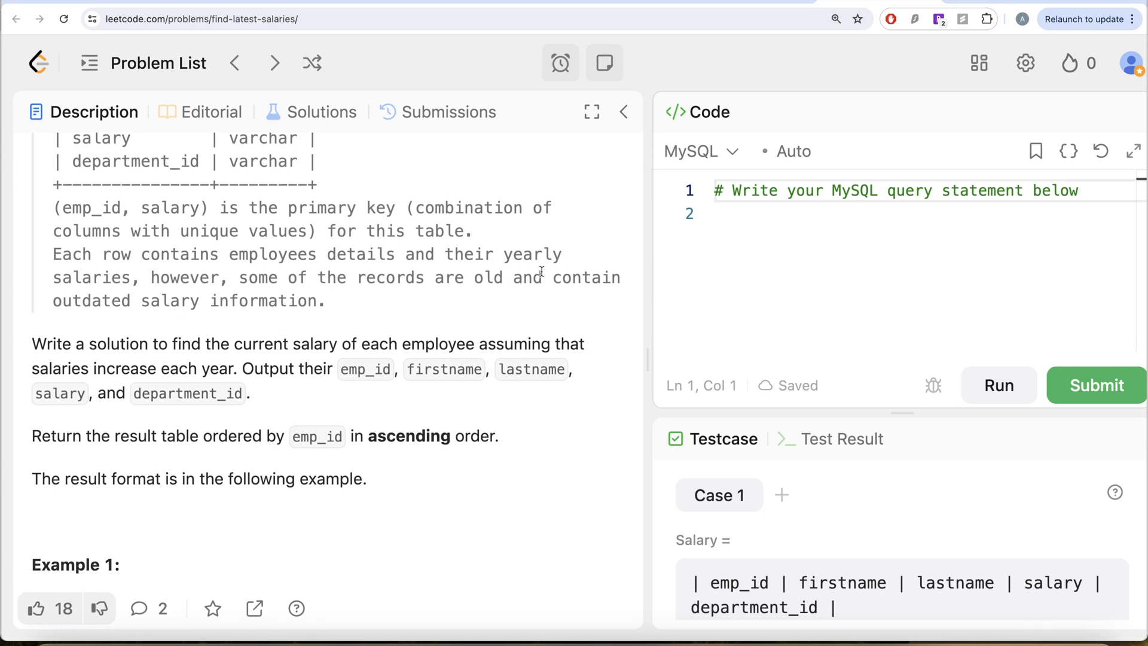
mouse_move(282, 322)
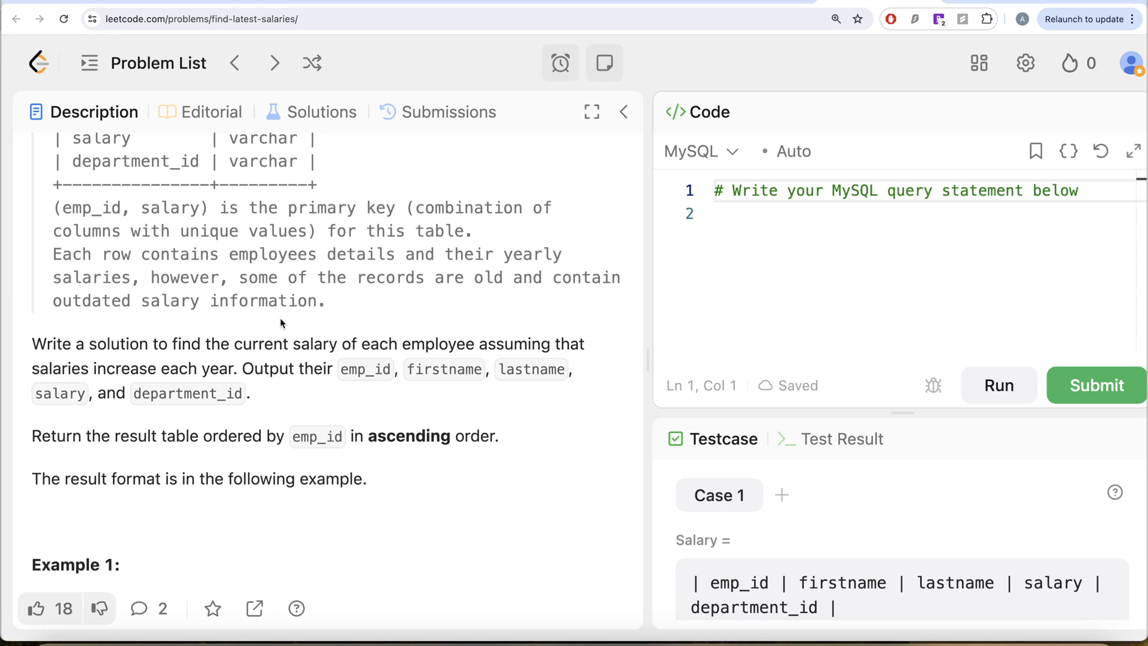
scroll(down, 3)
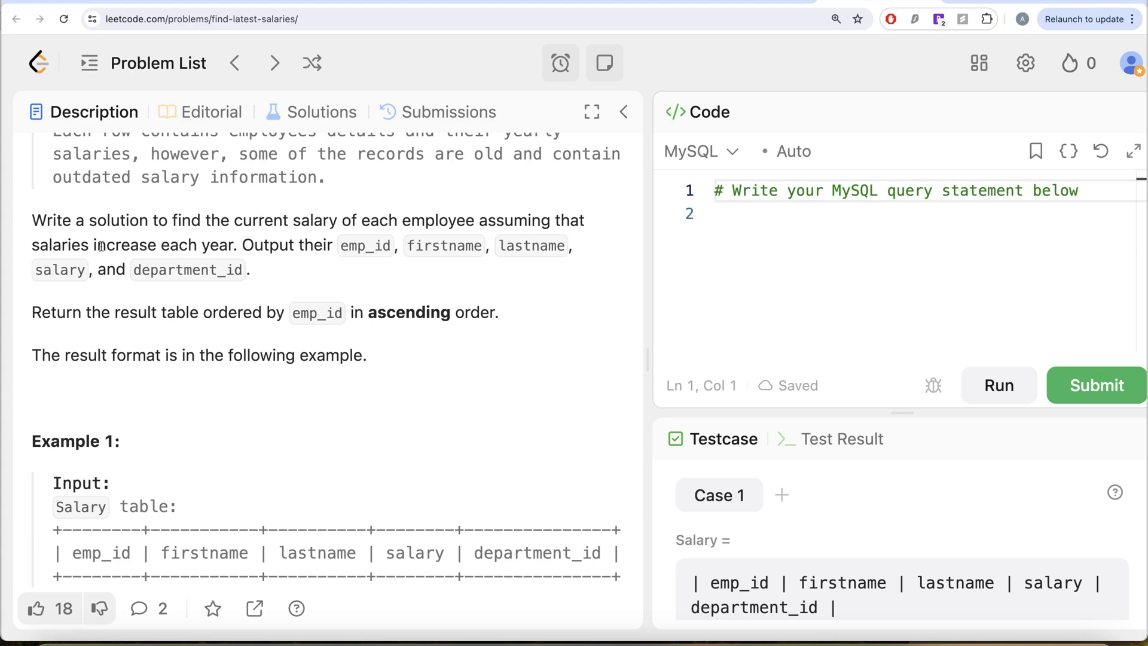
mouse_move(340, 248)
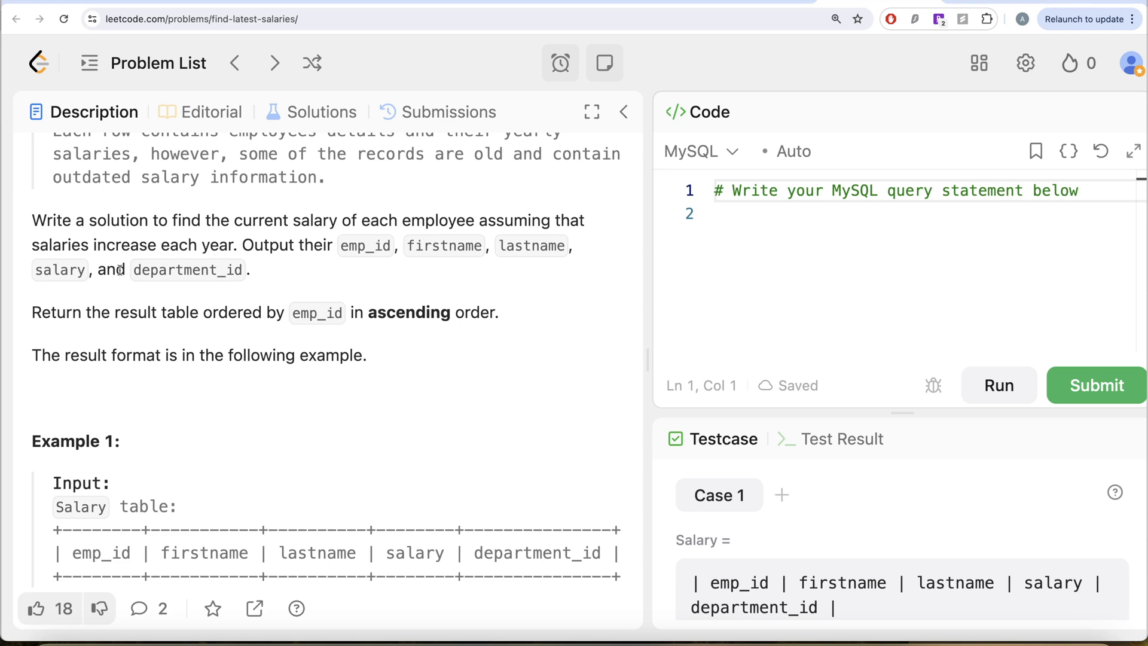
mouse_move(119, 328)
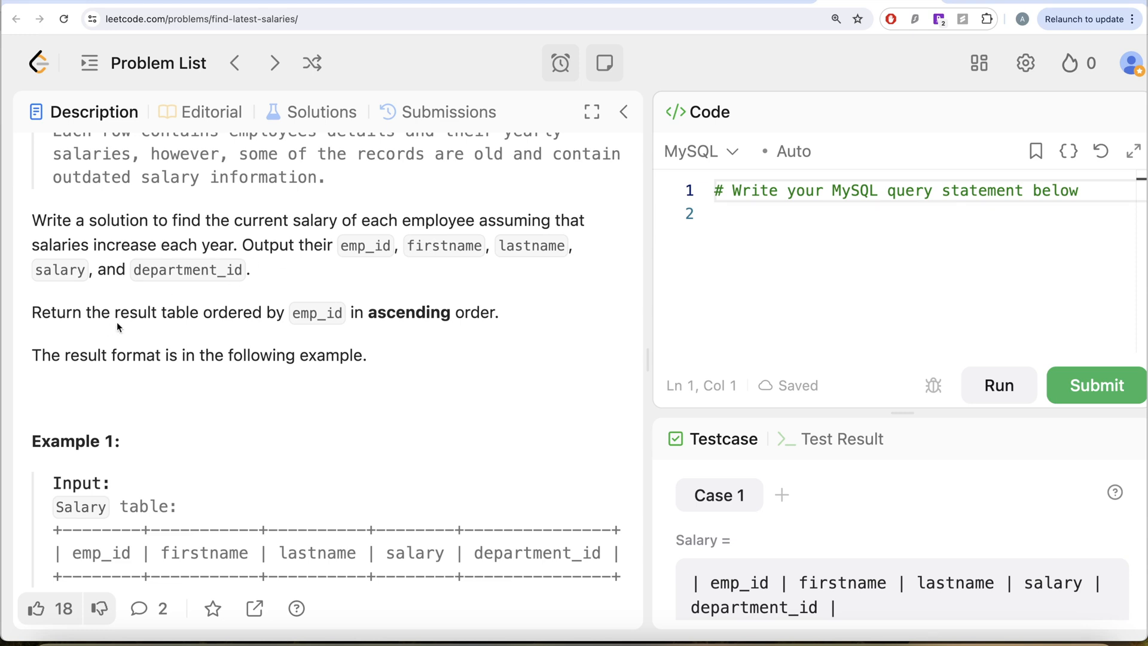
mouse_move(336, 332)
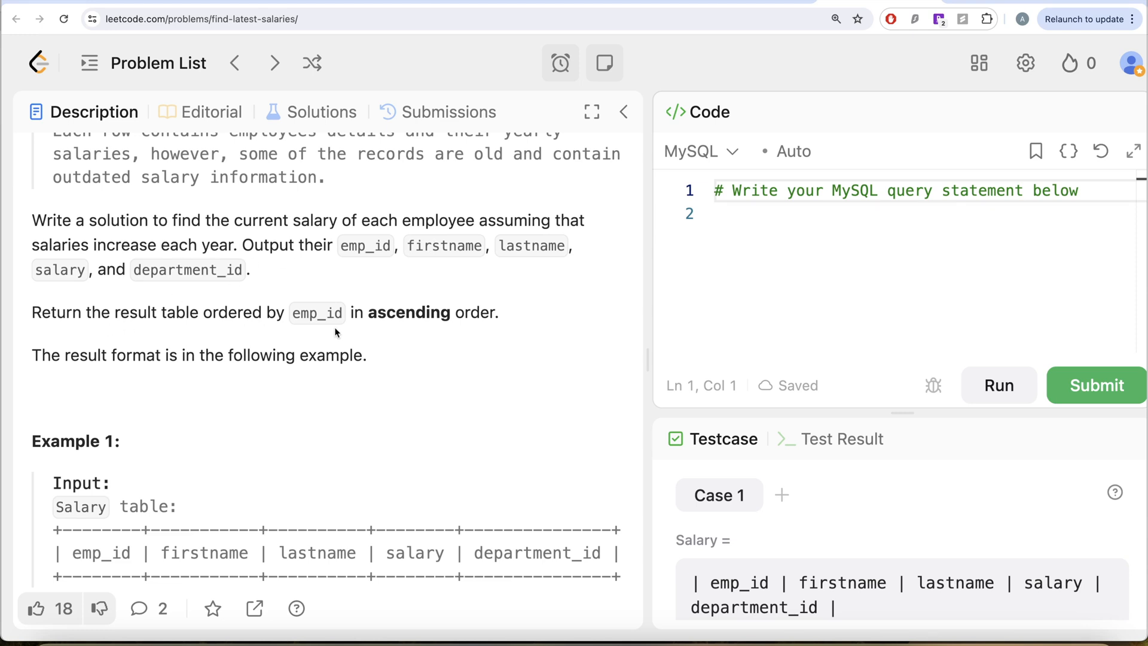
scroll(down, 3)
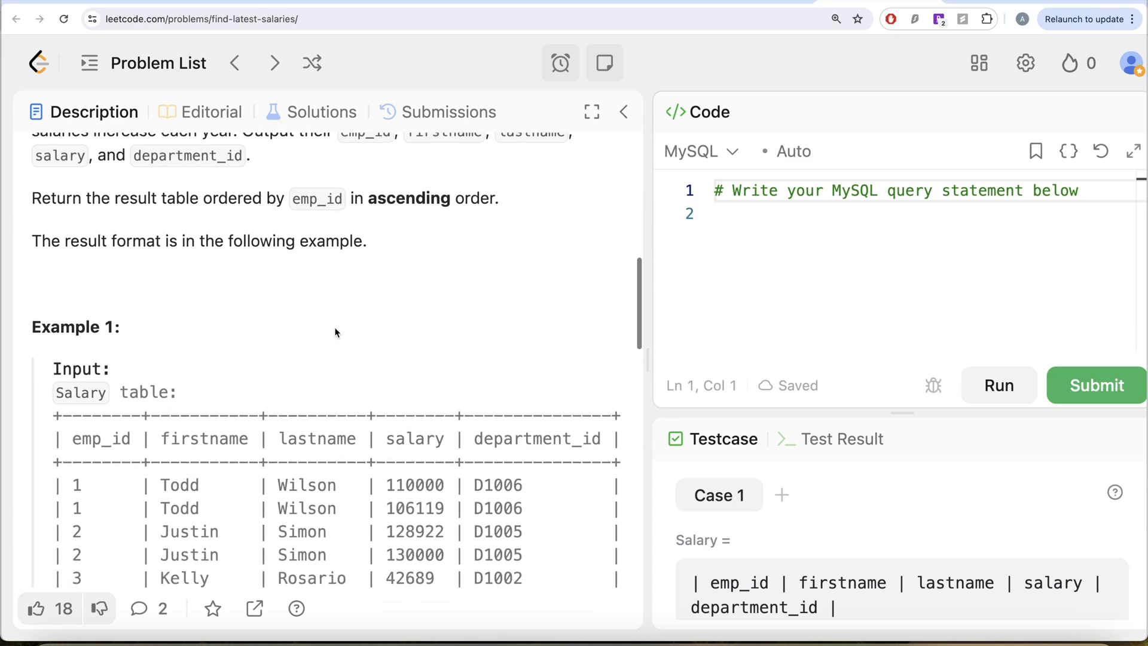
scroll(down, 3)
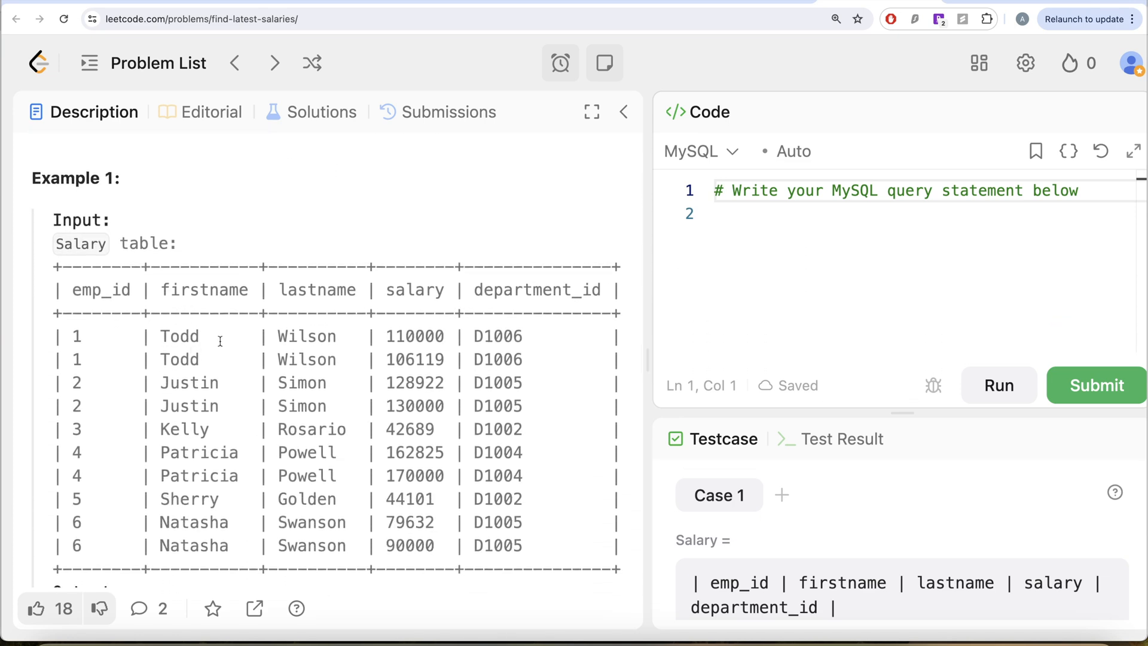
mouse_move(424, 284)
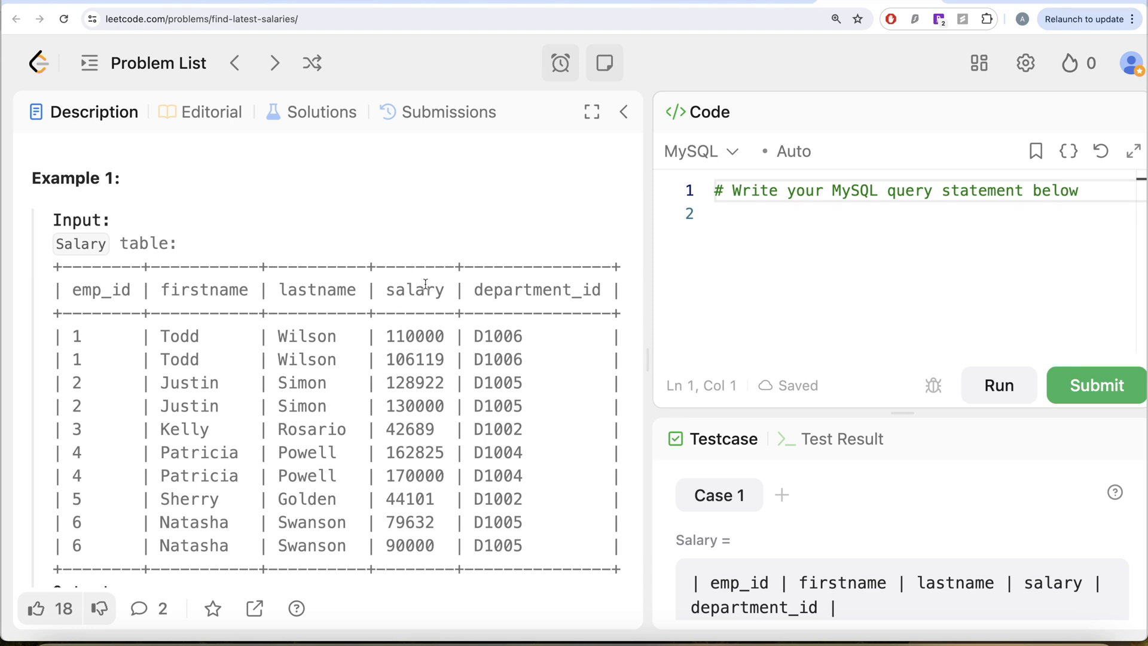
mouse_move(463, 298)
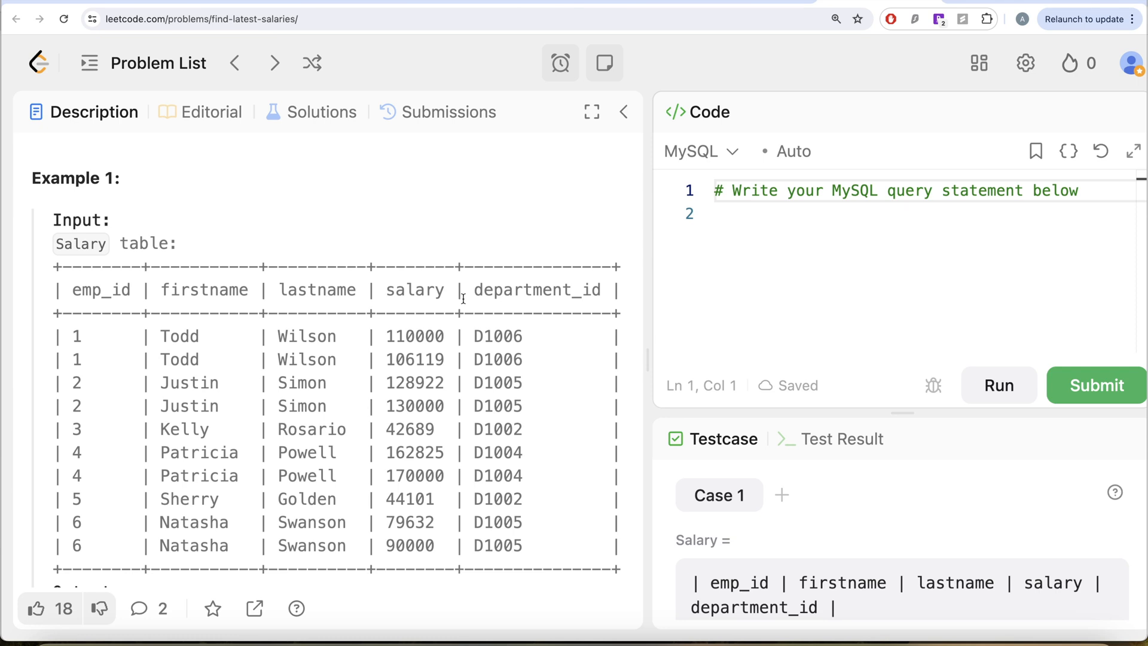
mouse_move(325, 354)
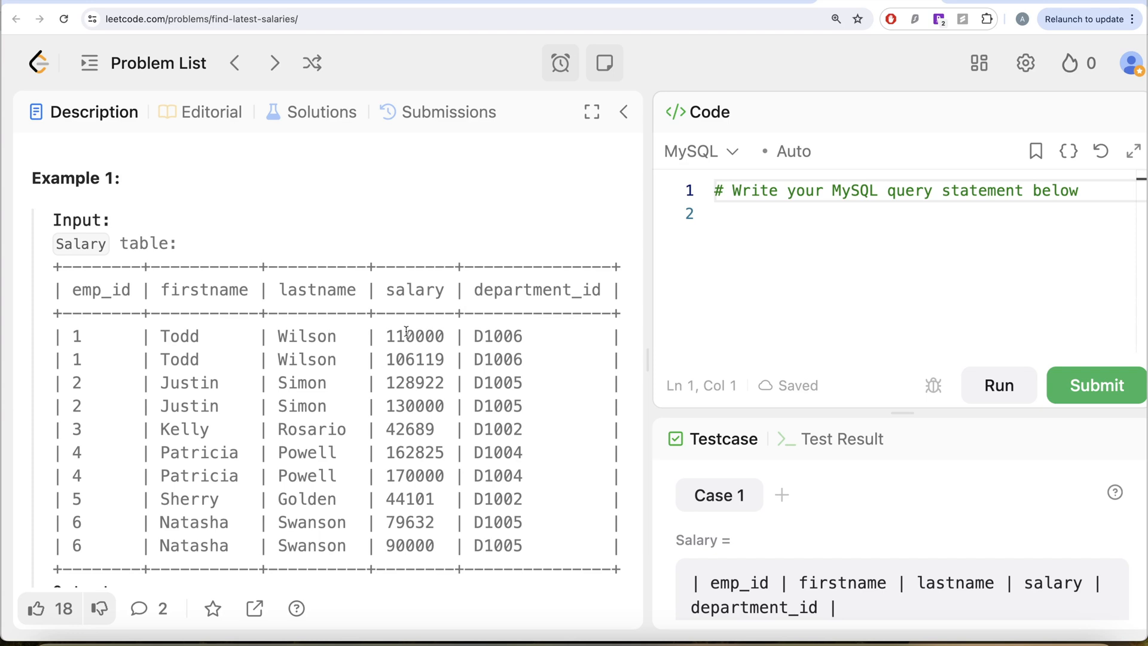
mouse_move(365, 351)
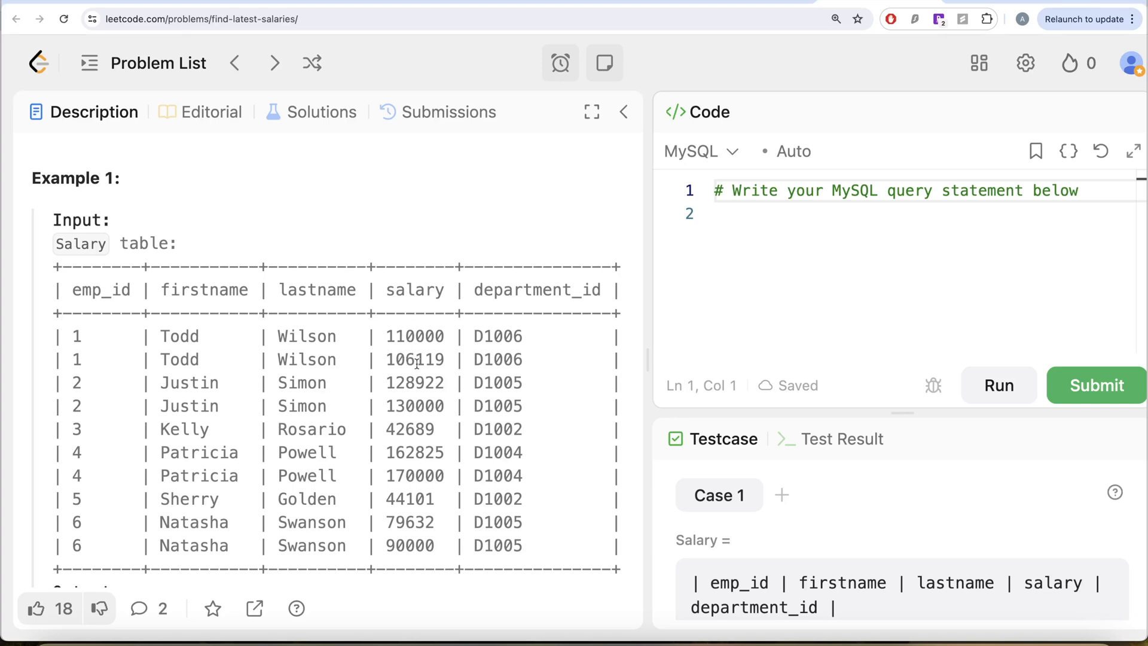
mouse_move(365, 338)
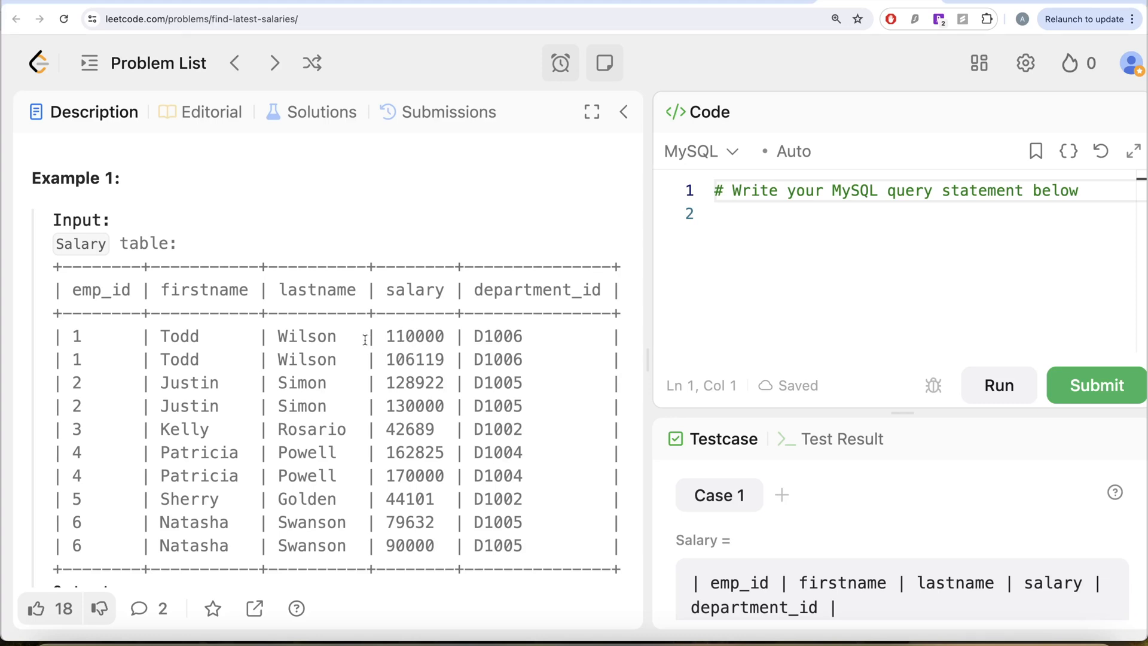
mouse_move(423, 339)
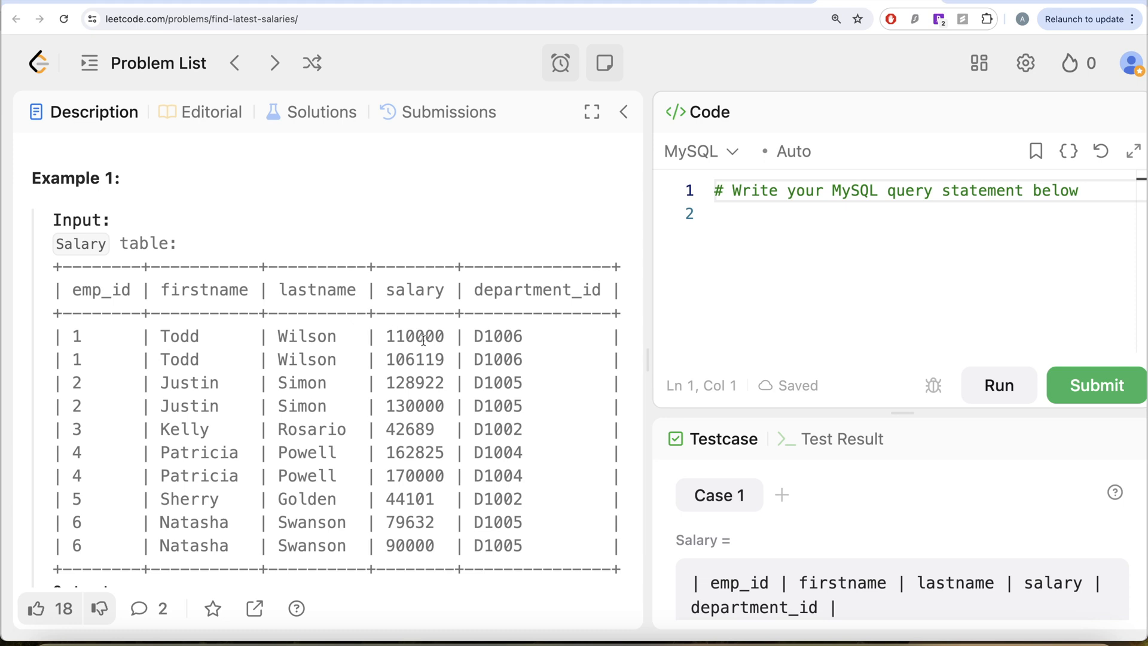
mouse_move(336, 397)
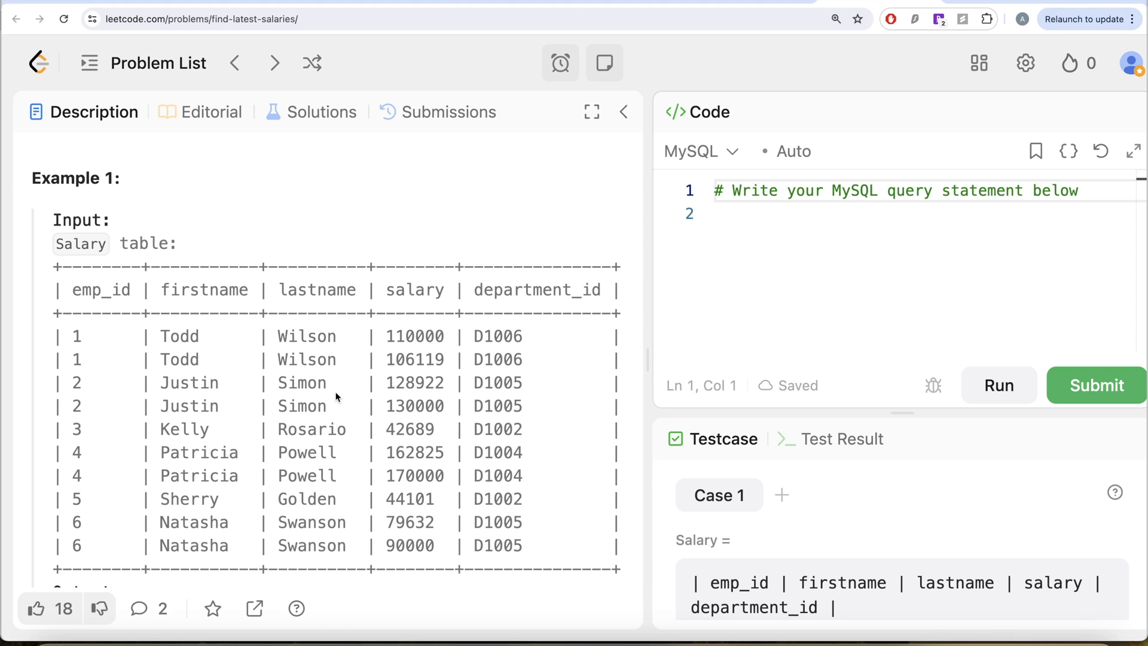
mouse_move(344, 455)
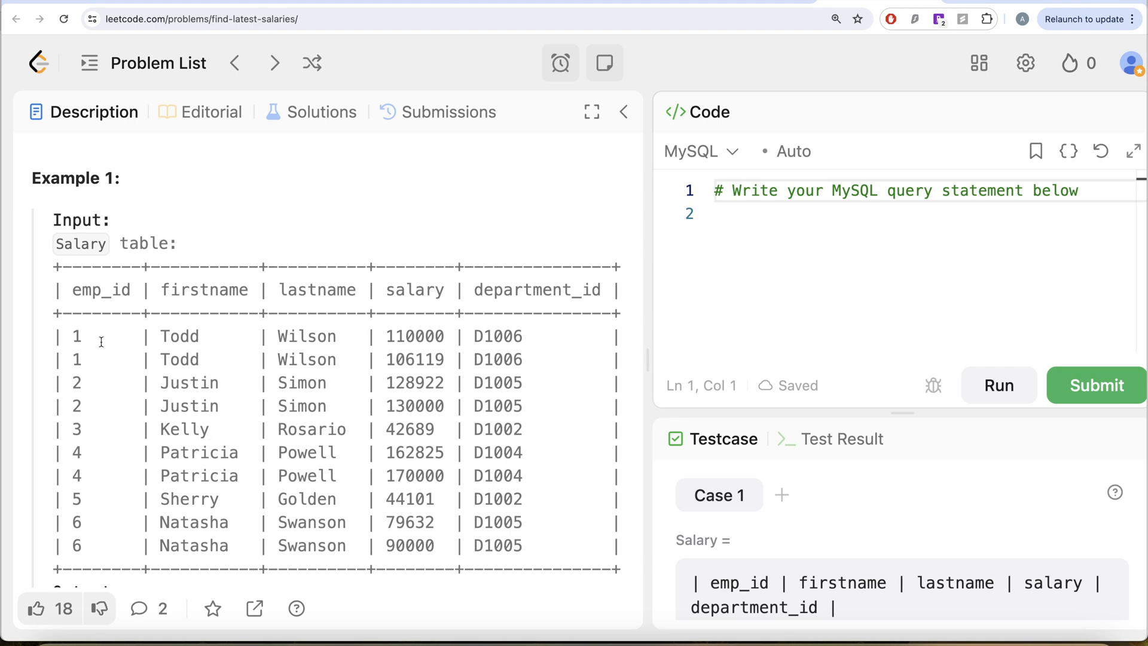
scroll(down, 3)
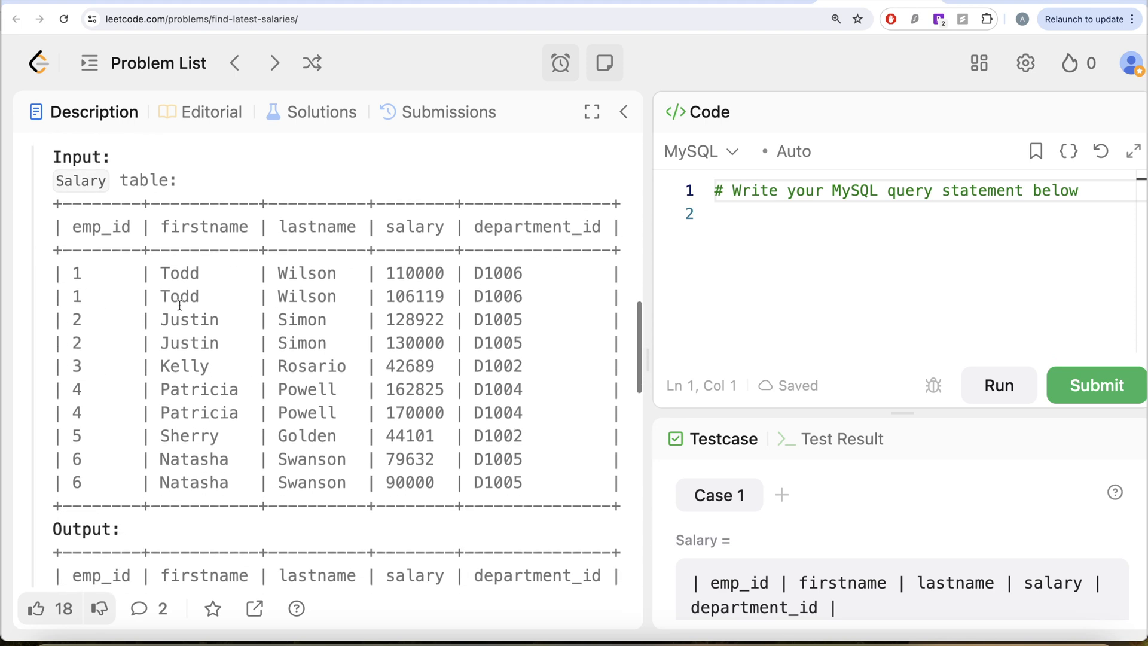
scroll(up, 3)
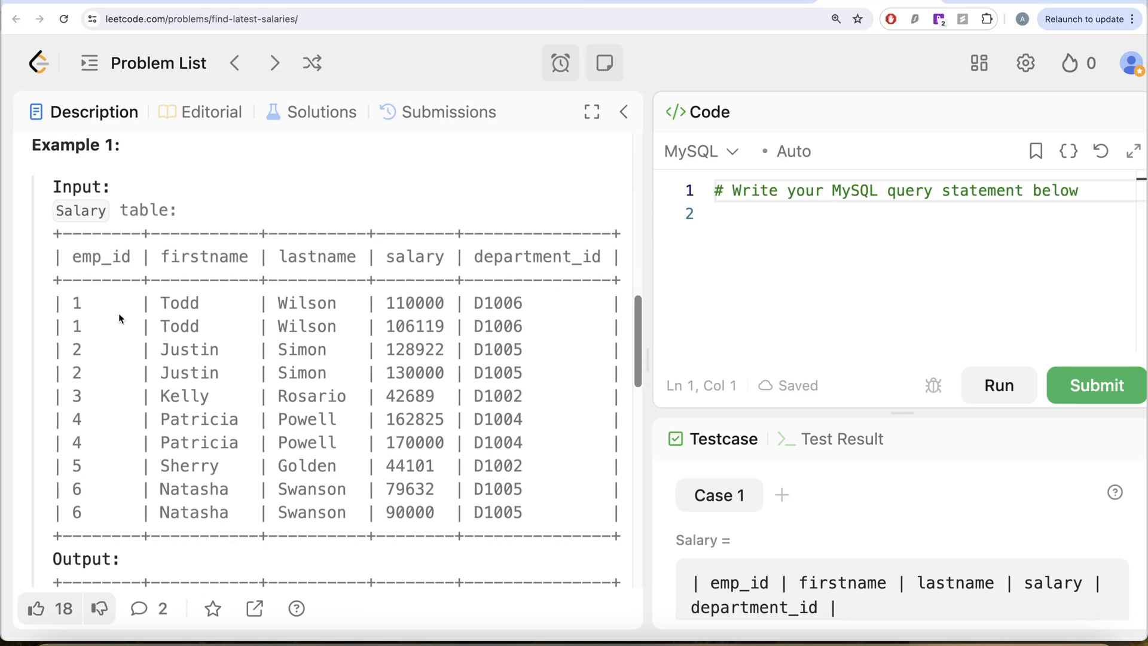
mouse_move(220, 271)
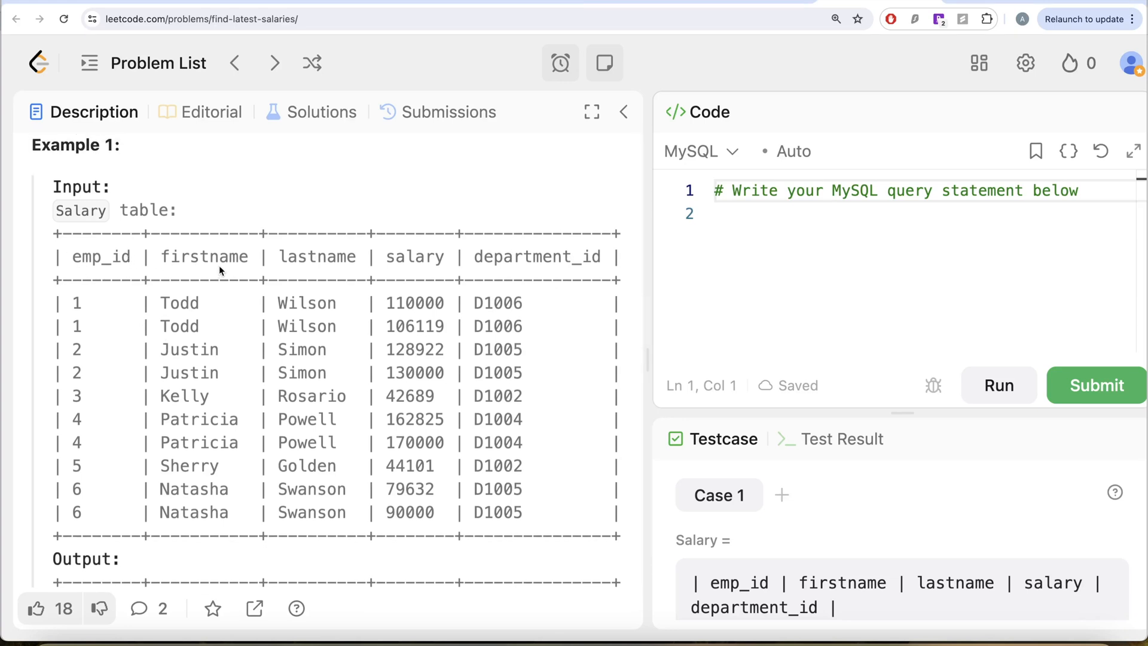
mouse_move(550, 258)
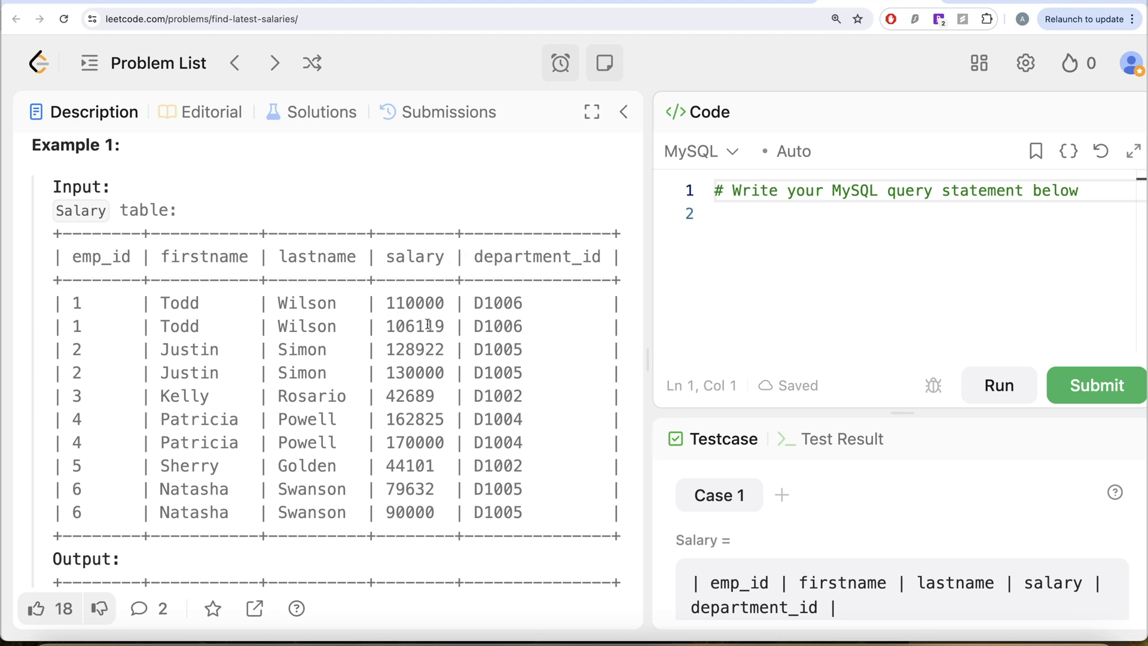
Step: Write FROM Salary GROUP BY emp_id, firstname, lastname, department_id in the editor
click(721, 214)
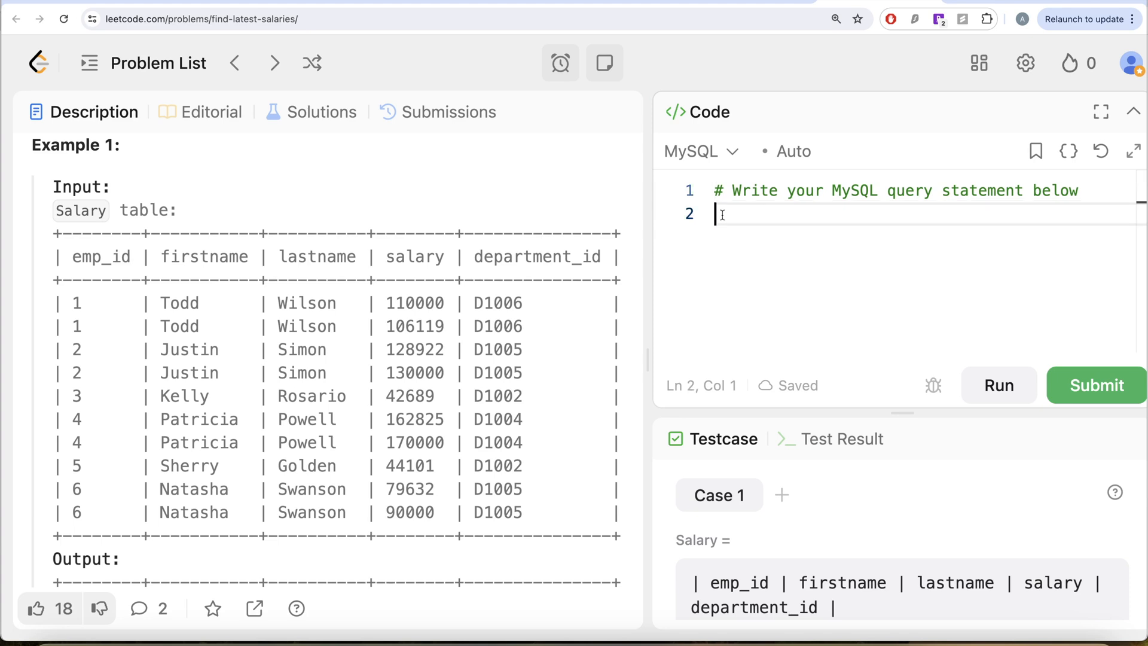
text(FROM)
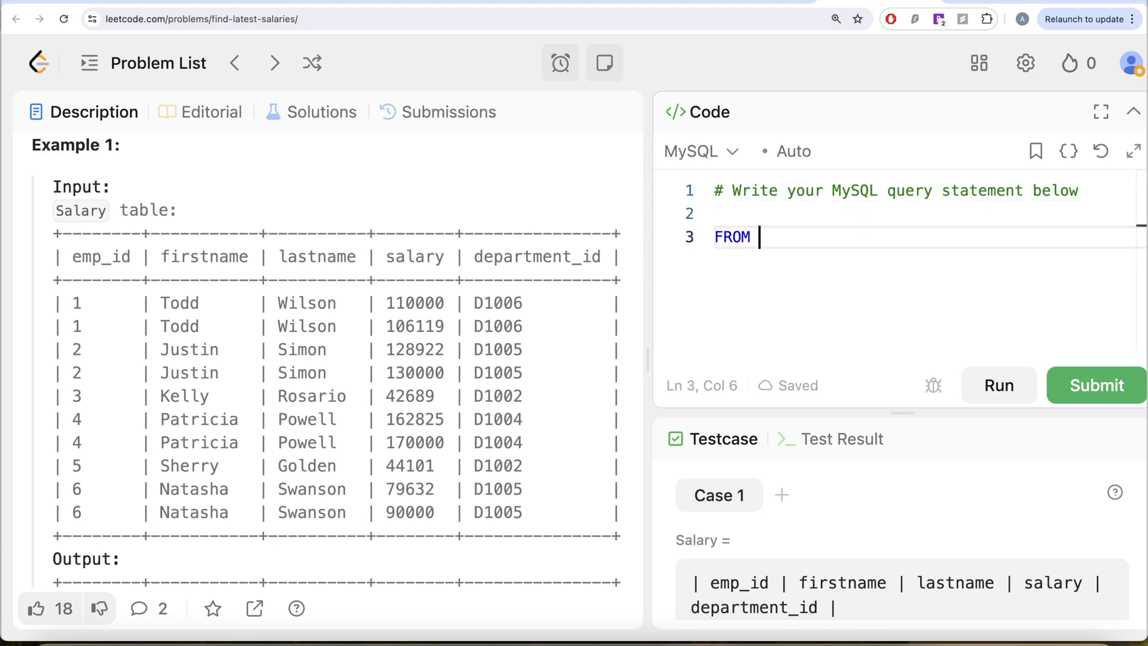
text(Salary)
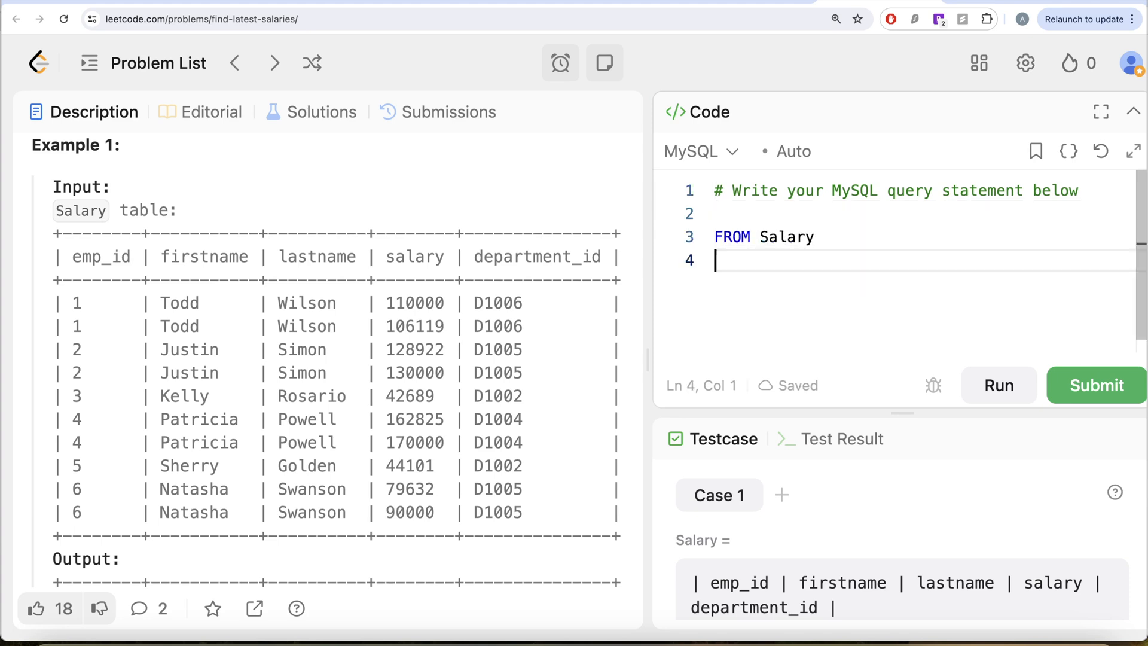
text(GROUP BY)
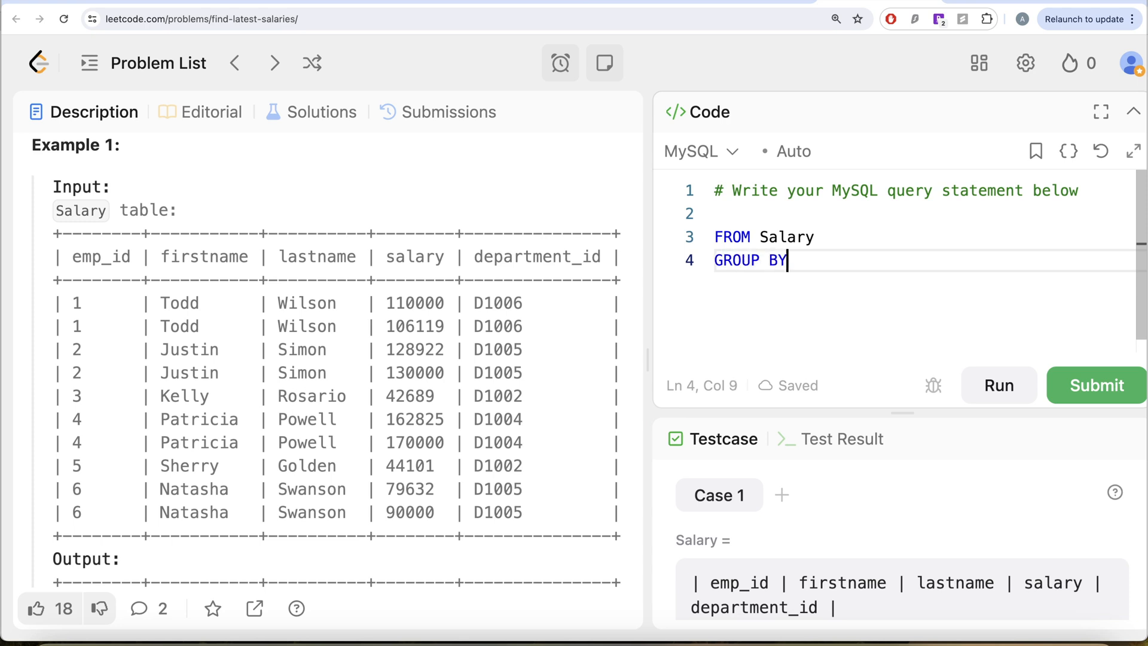
text(emp_id)
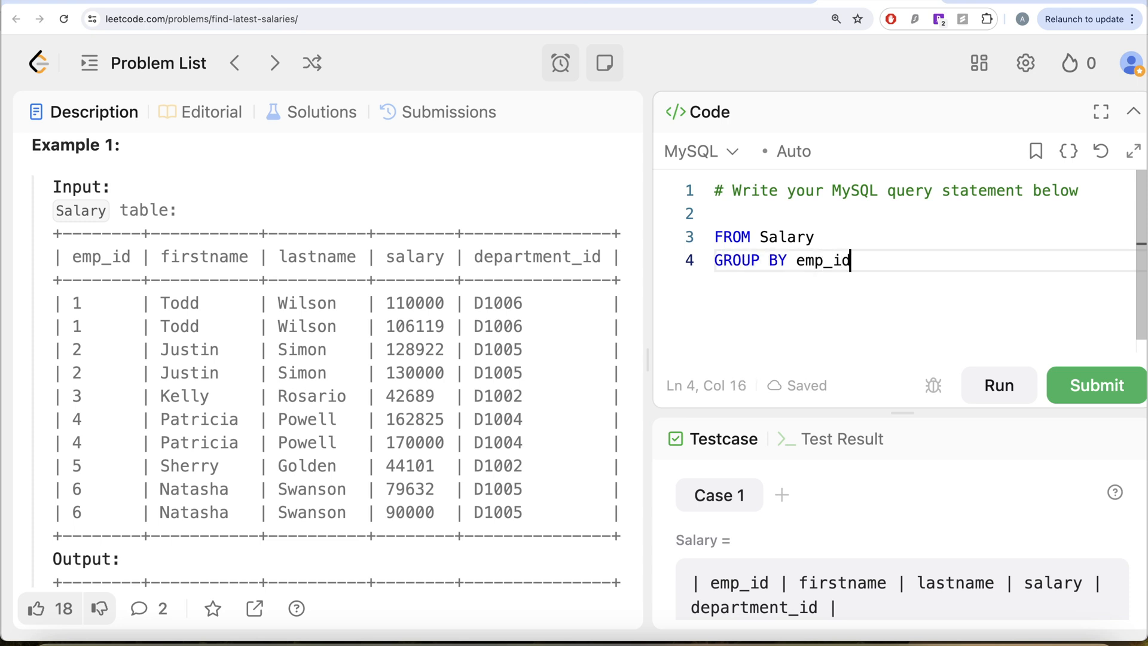
text(, firstnam)
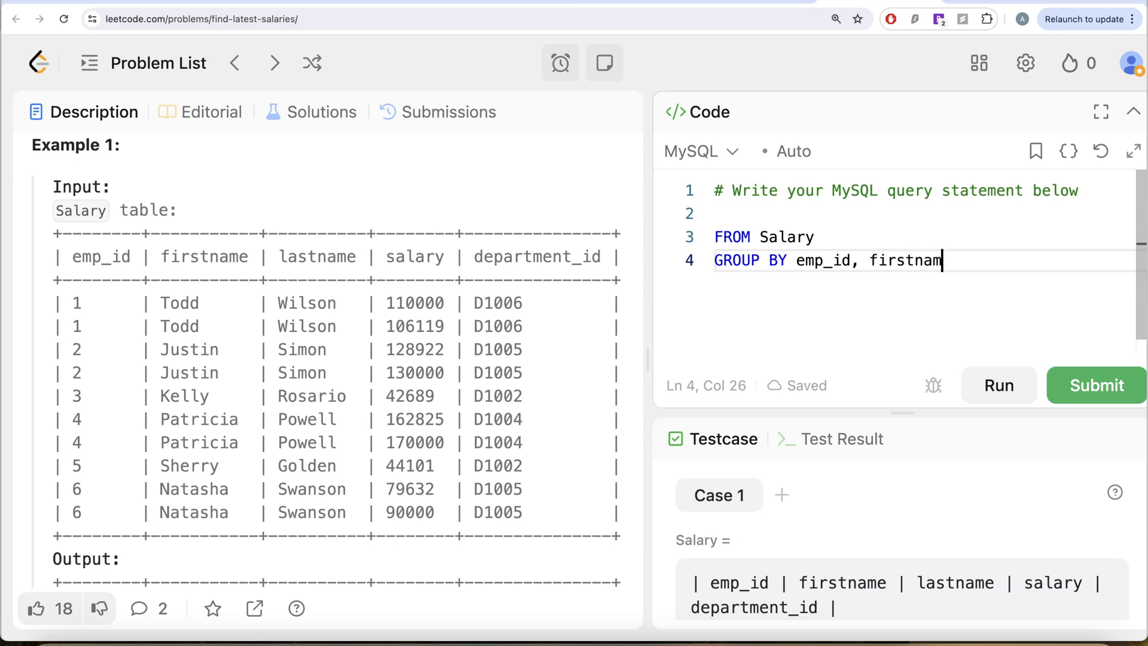
text(e, lastname,)
text(depar)
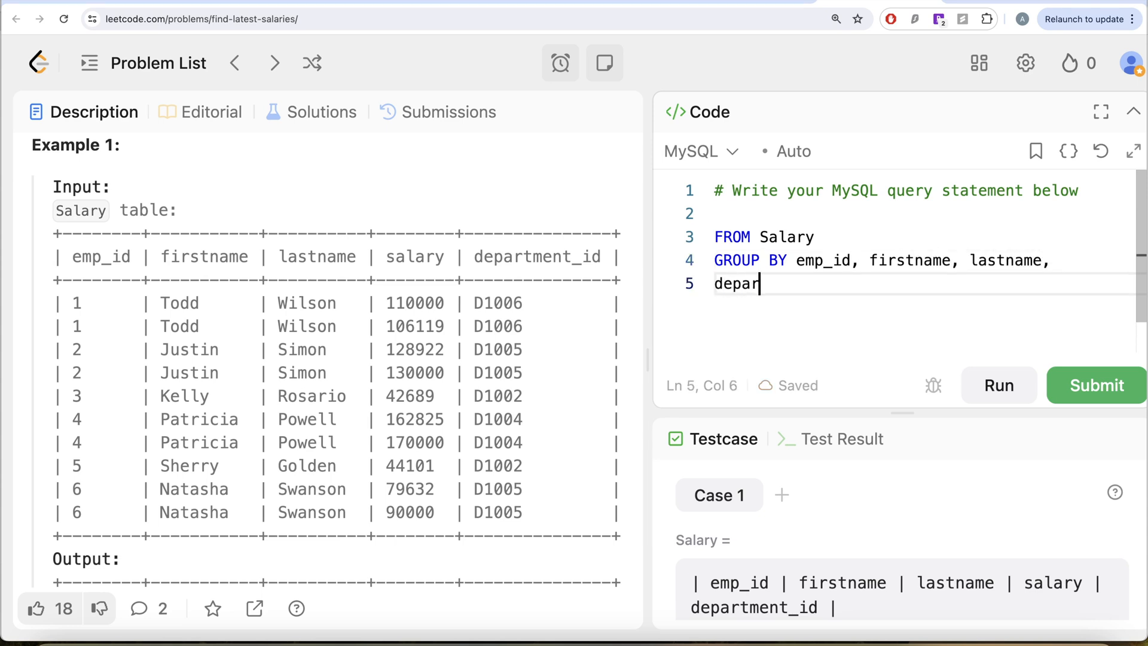
text(tment_id)
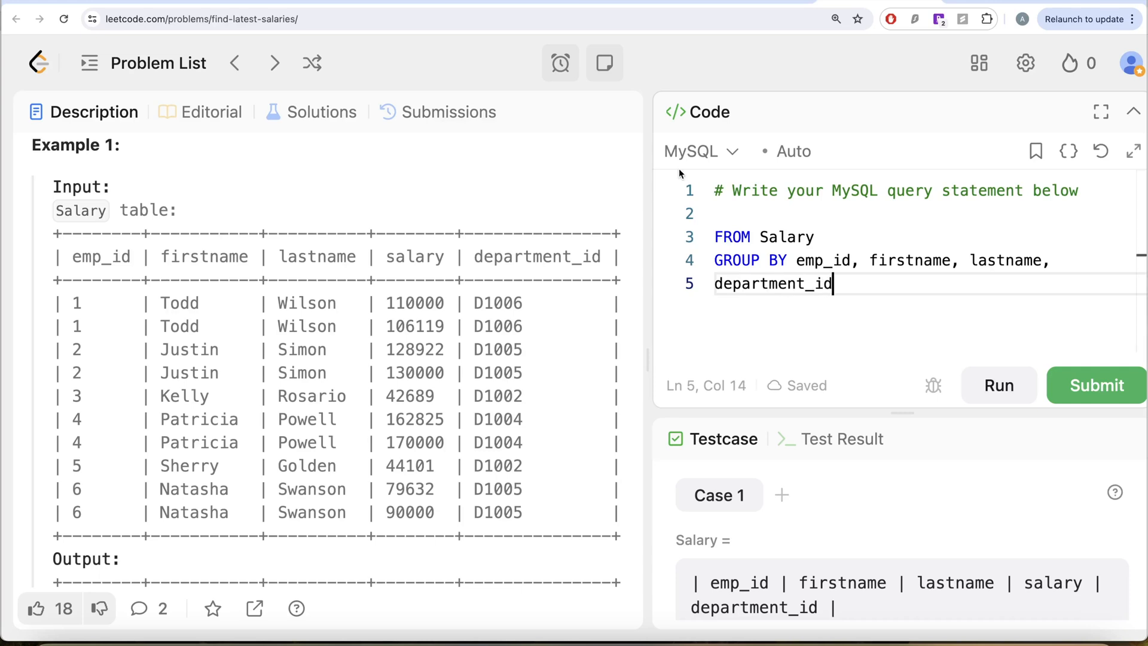
Step: Add SELECT emp_id, firstname, lastname, MAX(salary) AS salary, department_id above the FROM clause
text(SELE)
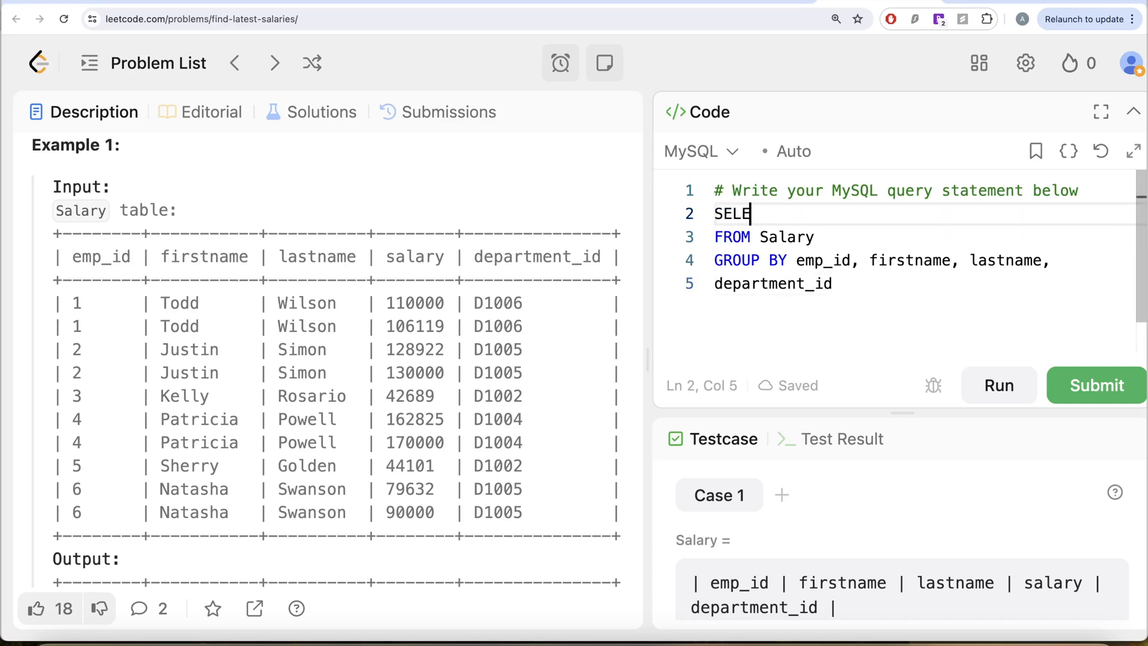
text(CT)
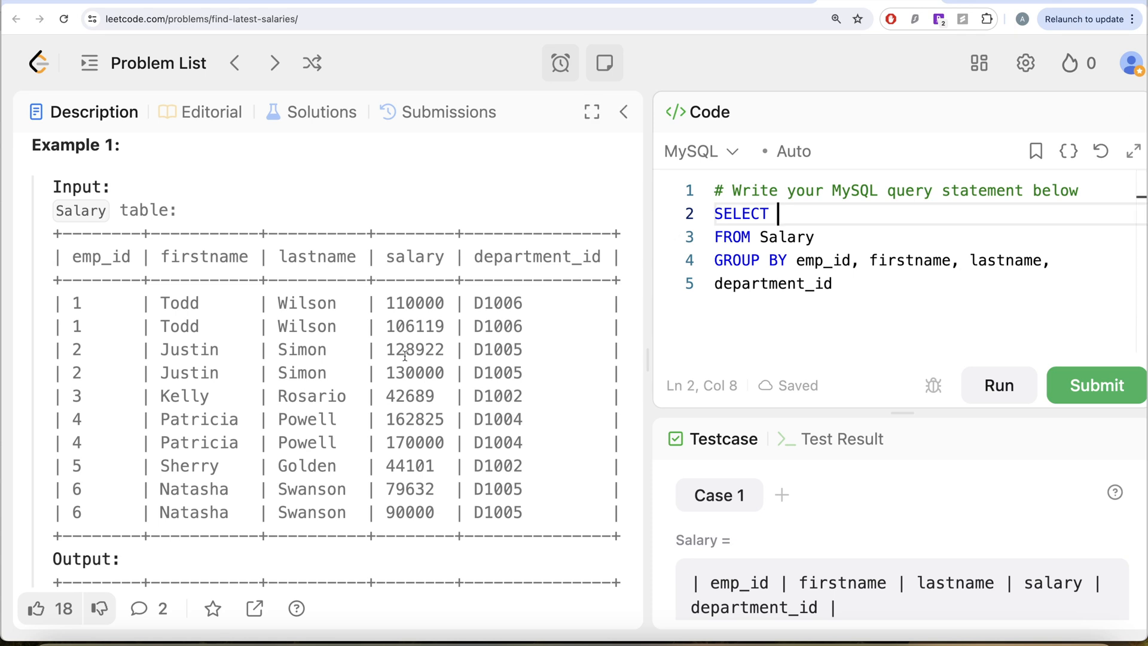
scroll(down, 3)
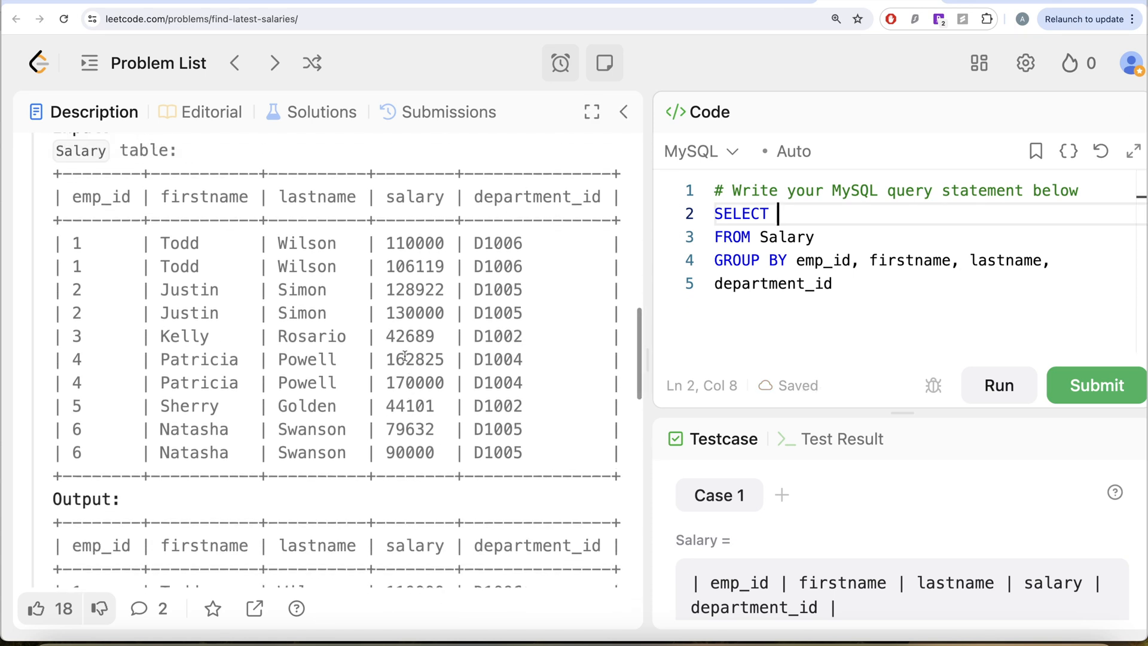
text(emp_id)
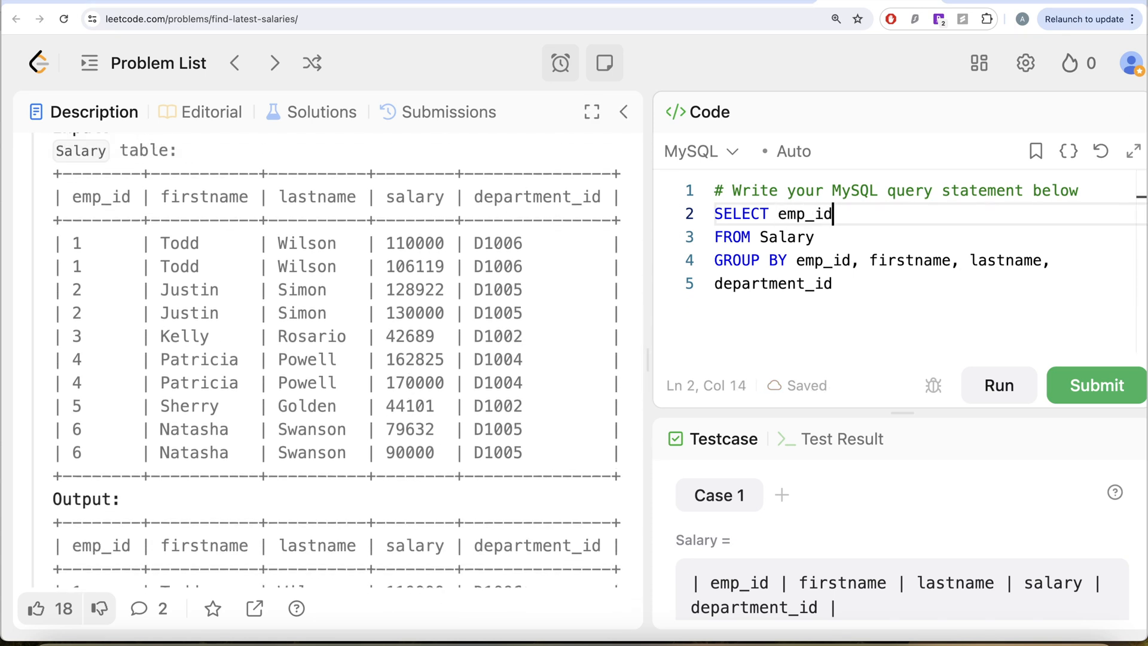
text(, firstna)
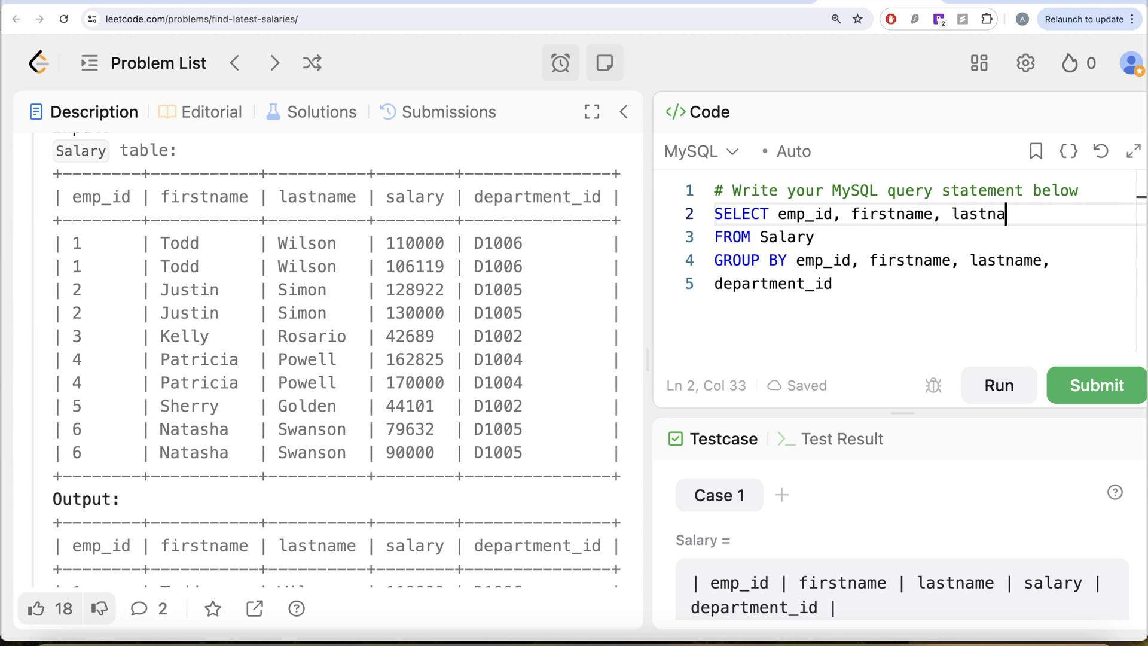
text(me)
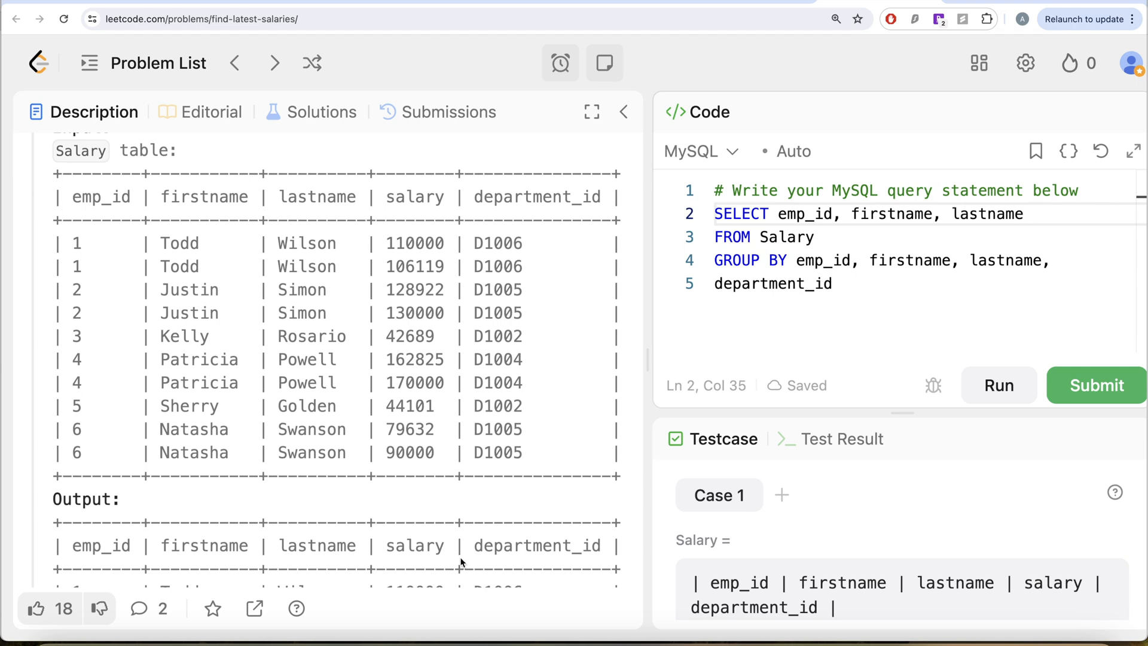
mouse_move(439, 547)
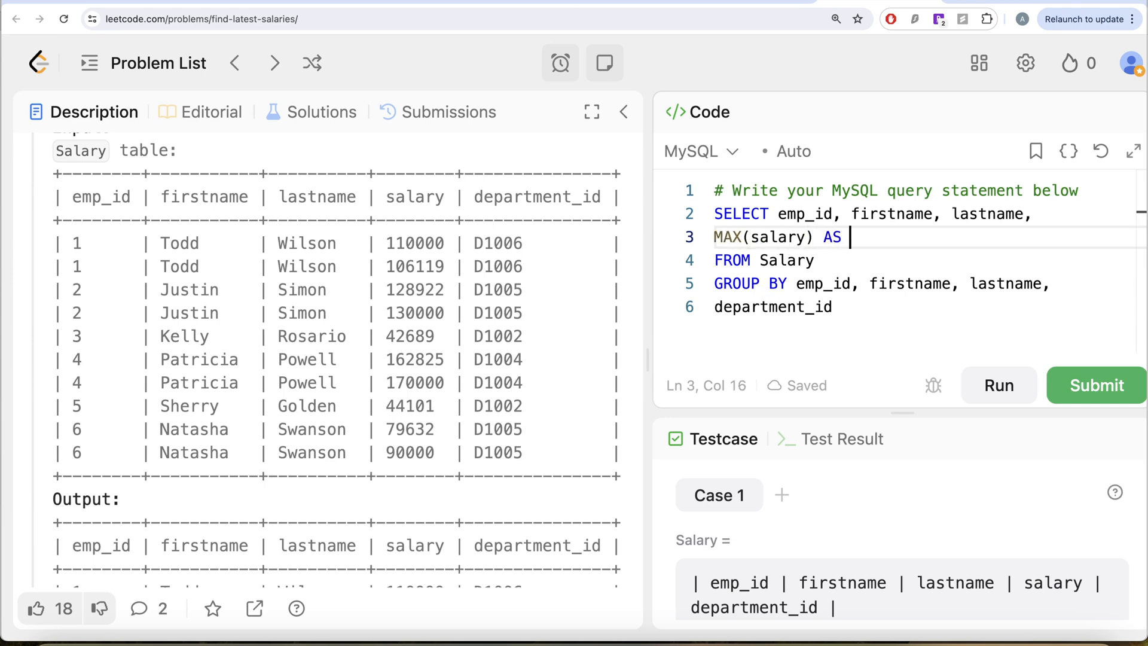
text(salary,)
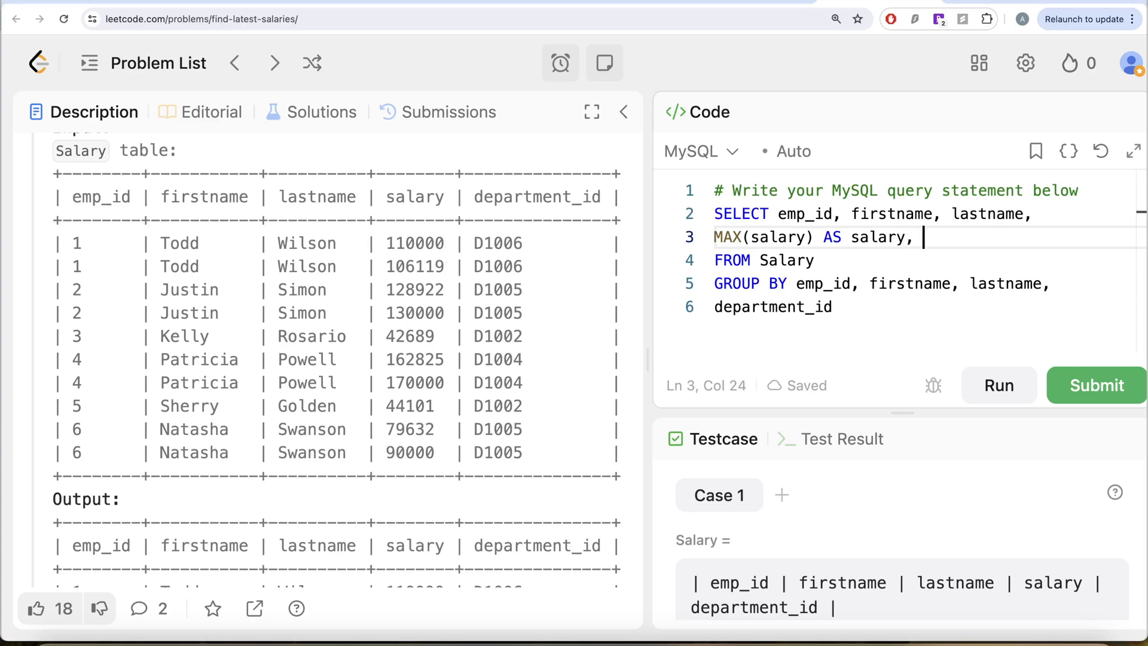
text(departm)
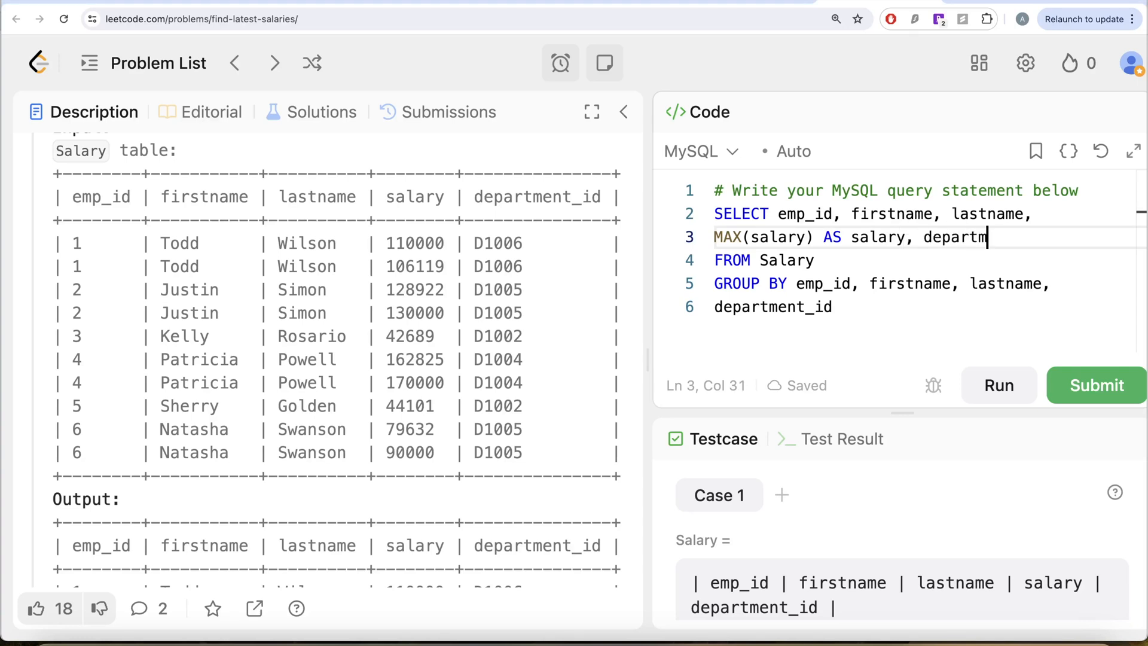
text(ent_id)
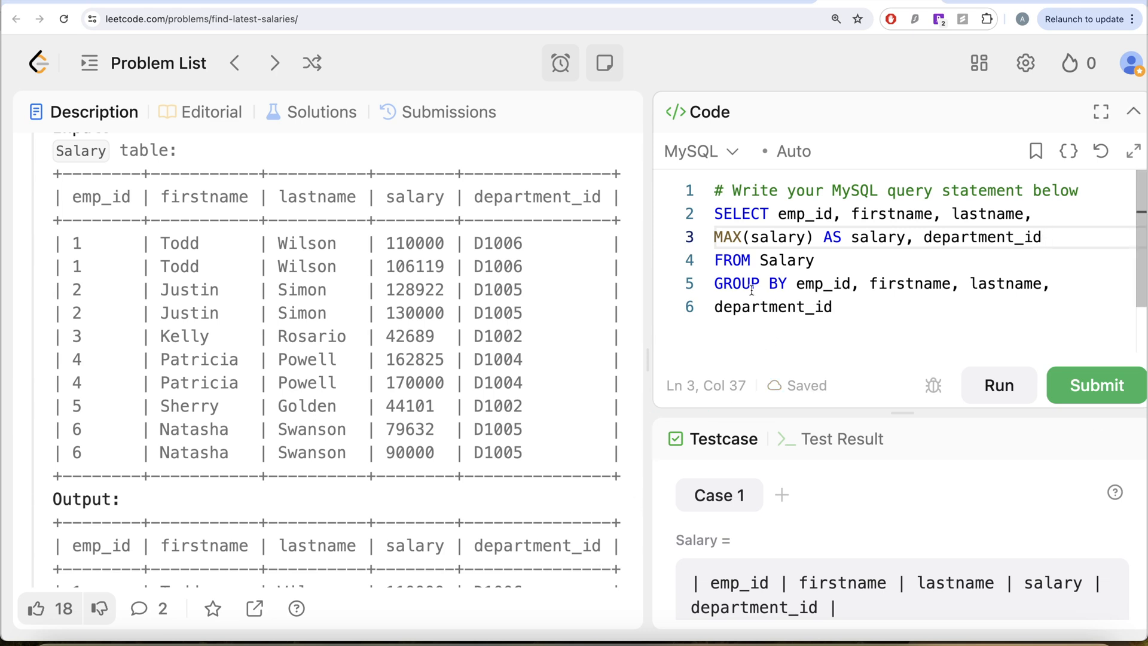
mouse_move(917, 289)
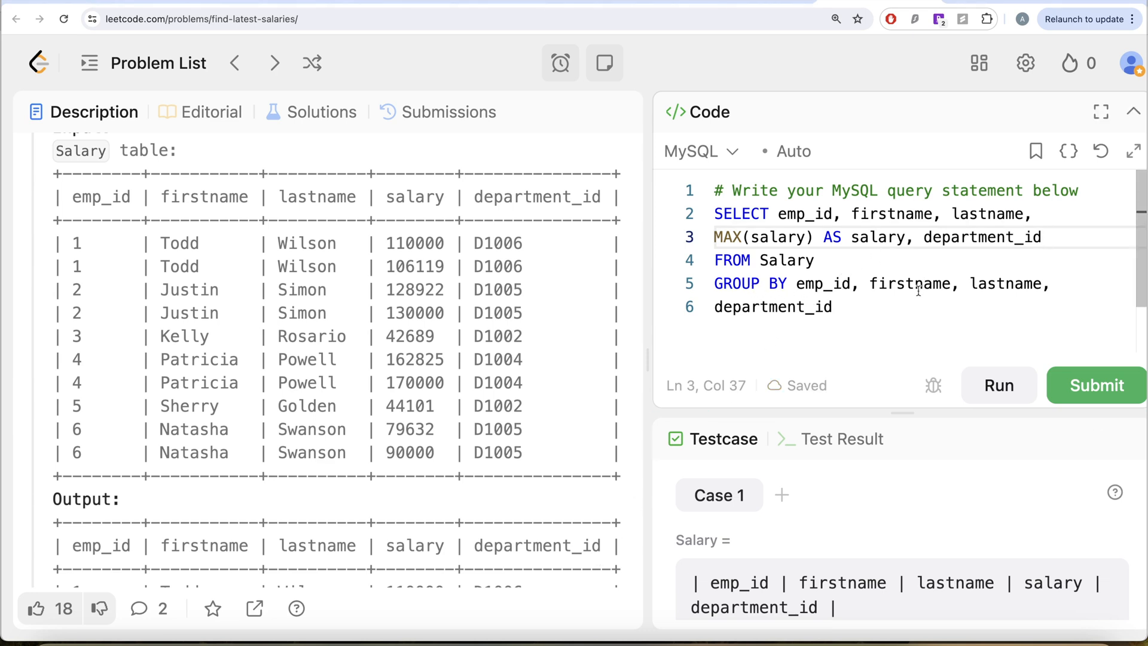
mouse_move(992, 280)
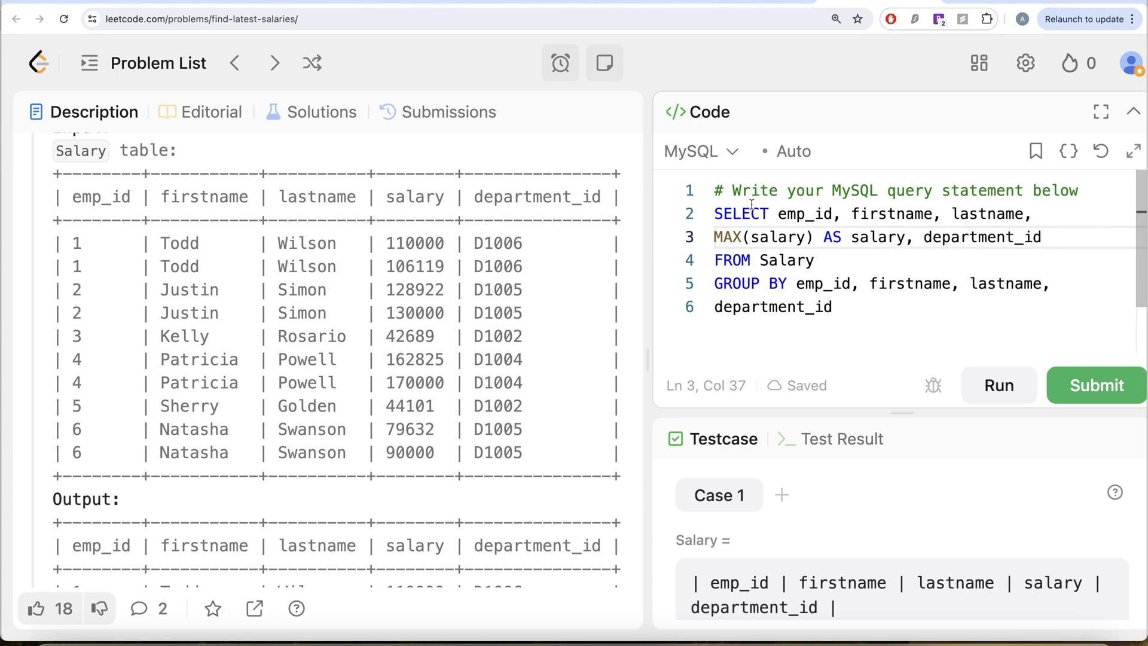
mouse_move(894, 259)
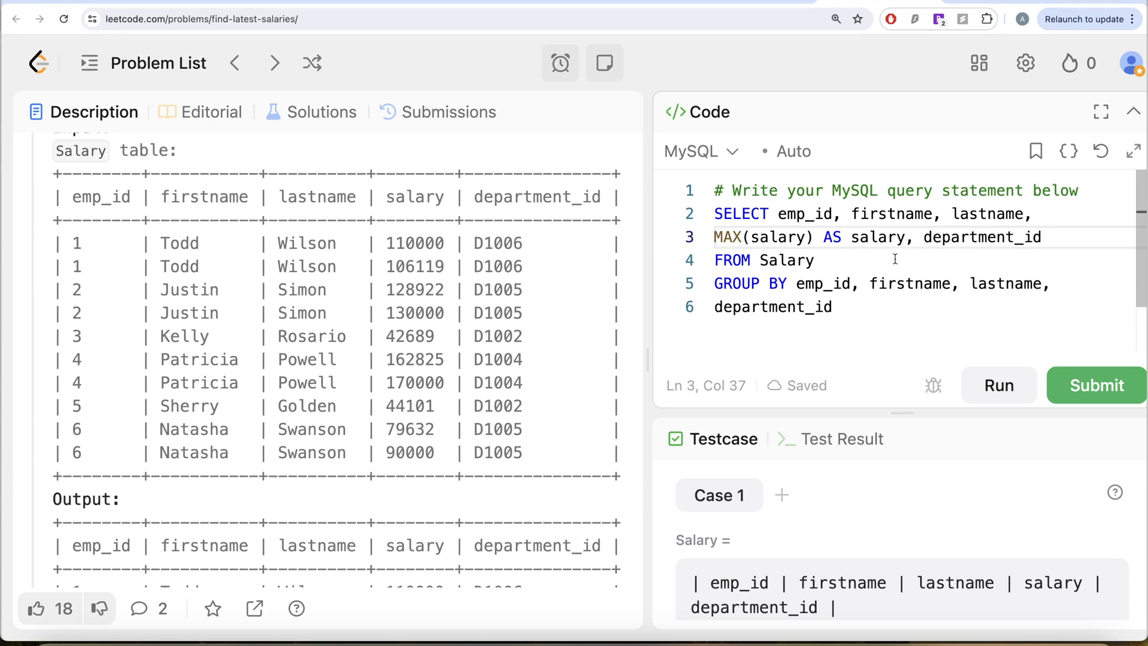
click(1043, 237)
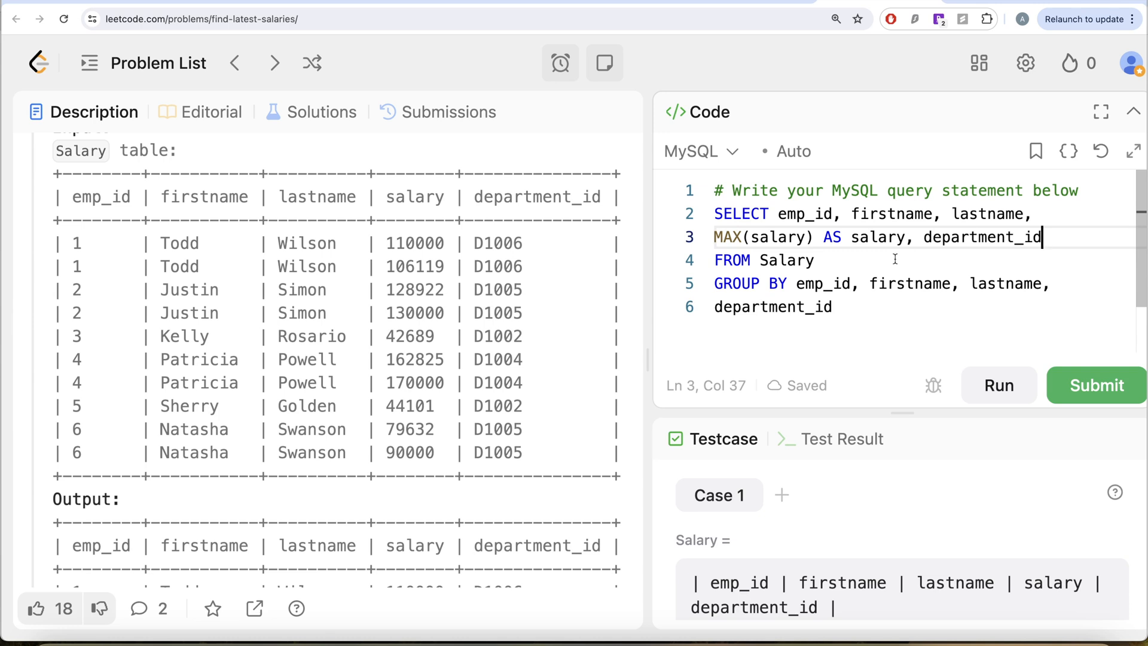
mouse_move(869, 302)
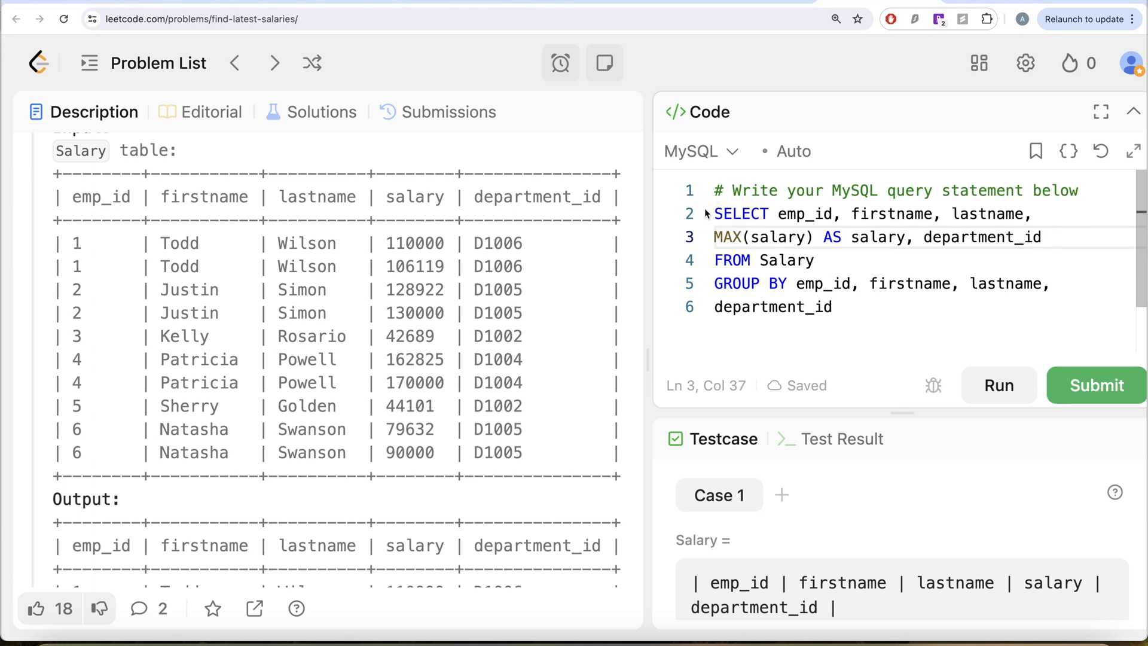
click(1041, 236)
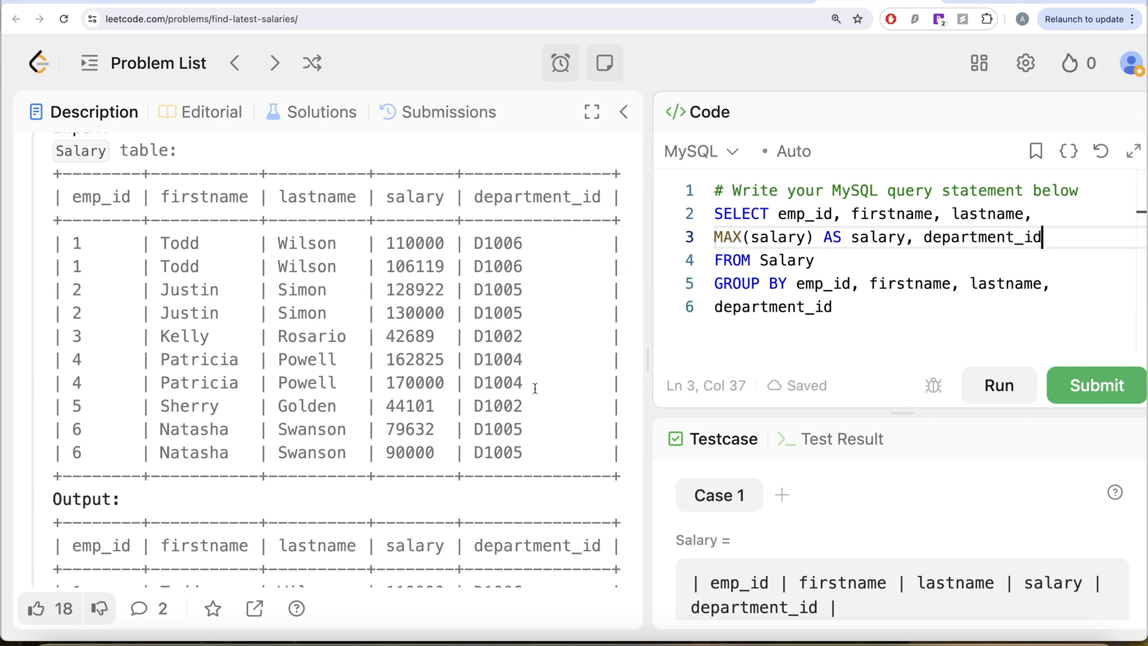
Step: End the query with ORDER BY emp_id; after checking the description's ordering requirement
scroll(up, 3)
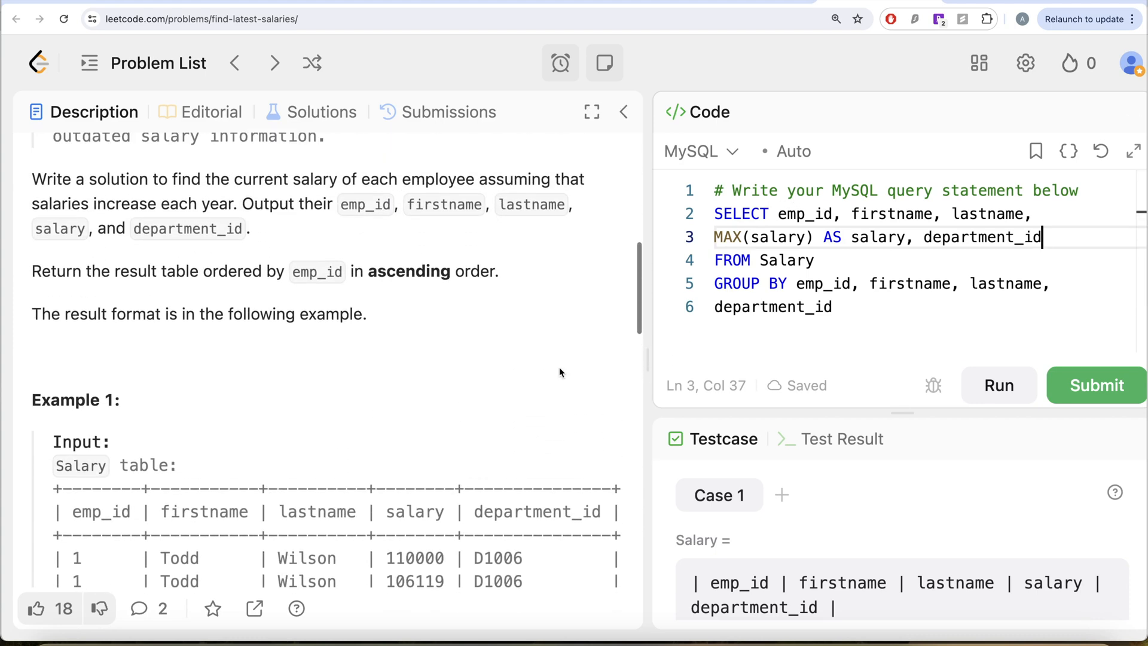
text(0)
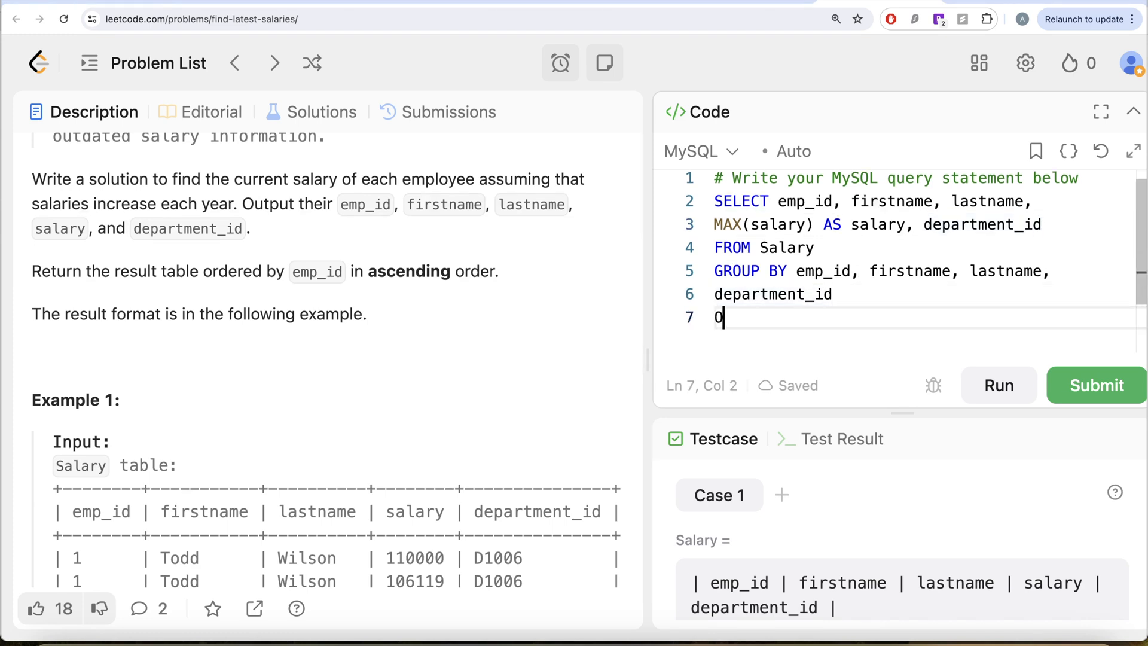
text(ORDER BY emp)
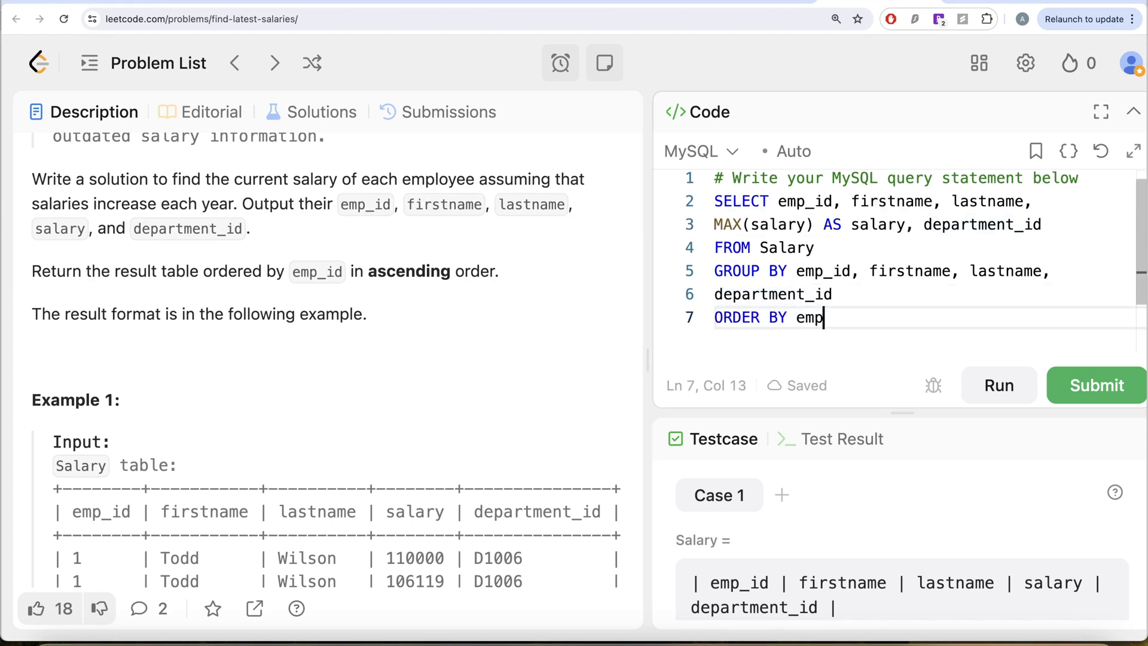
text(_id;)
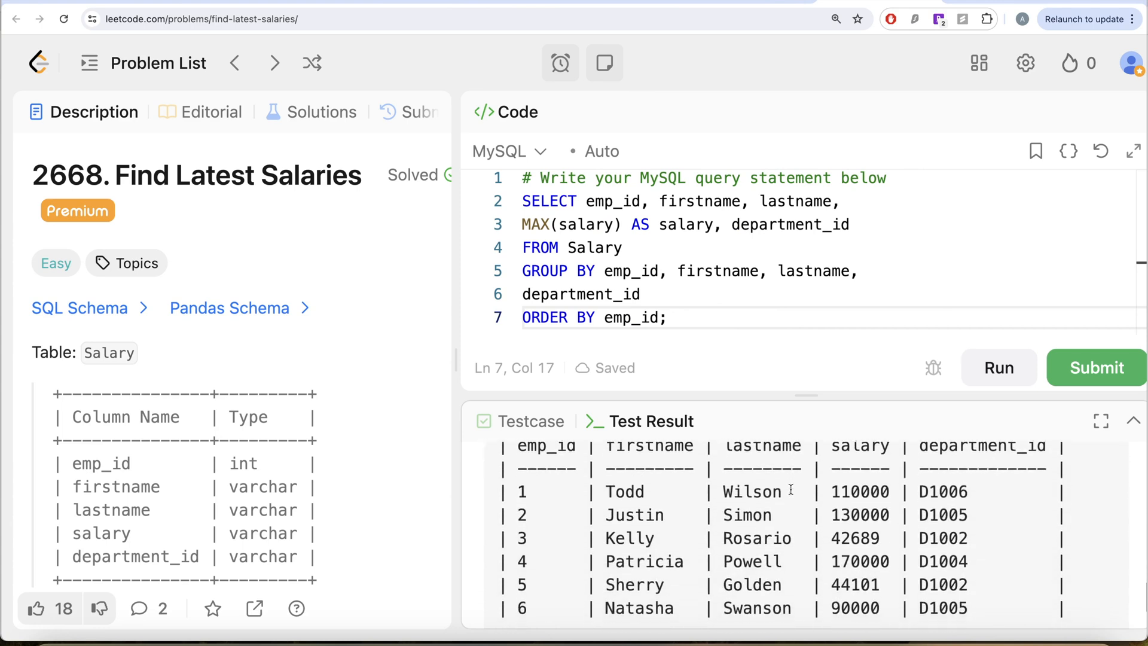
Step: Submit the finished query for judging
click(1096, 367)
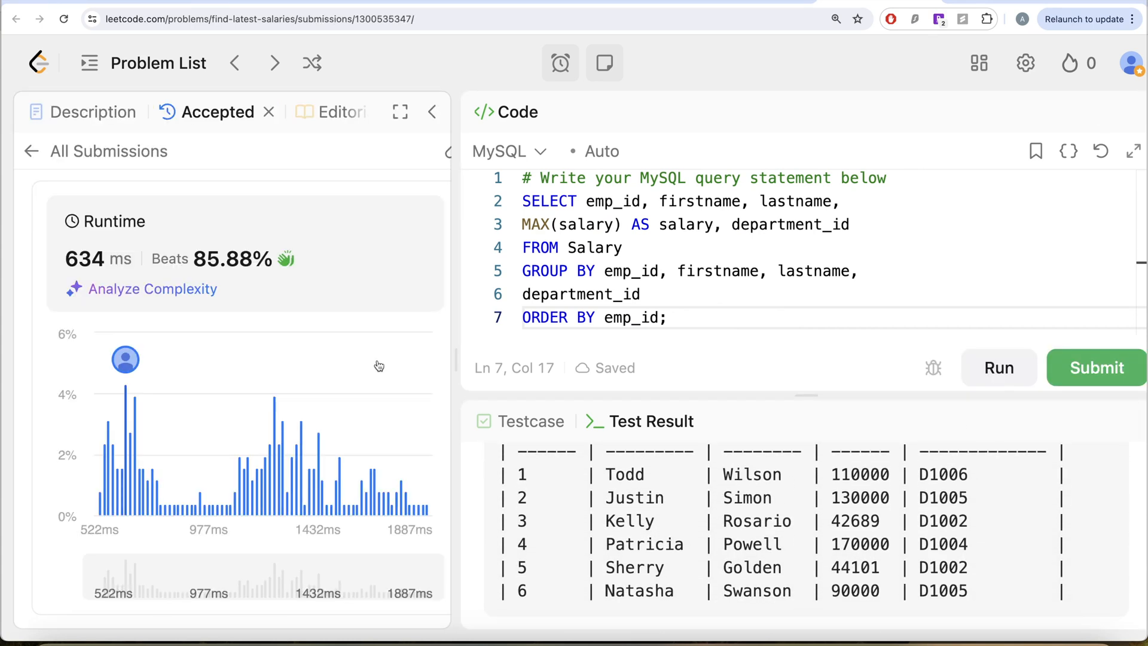
Step: Return to the Find Latest Salaries description, now marked Solved
click(93, 111)
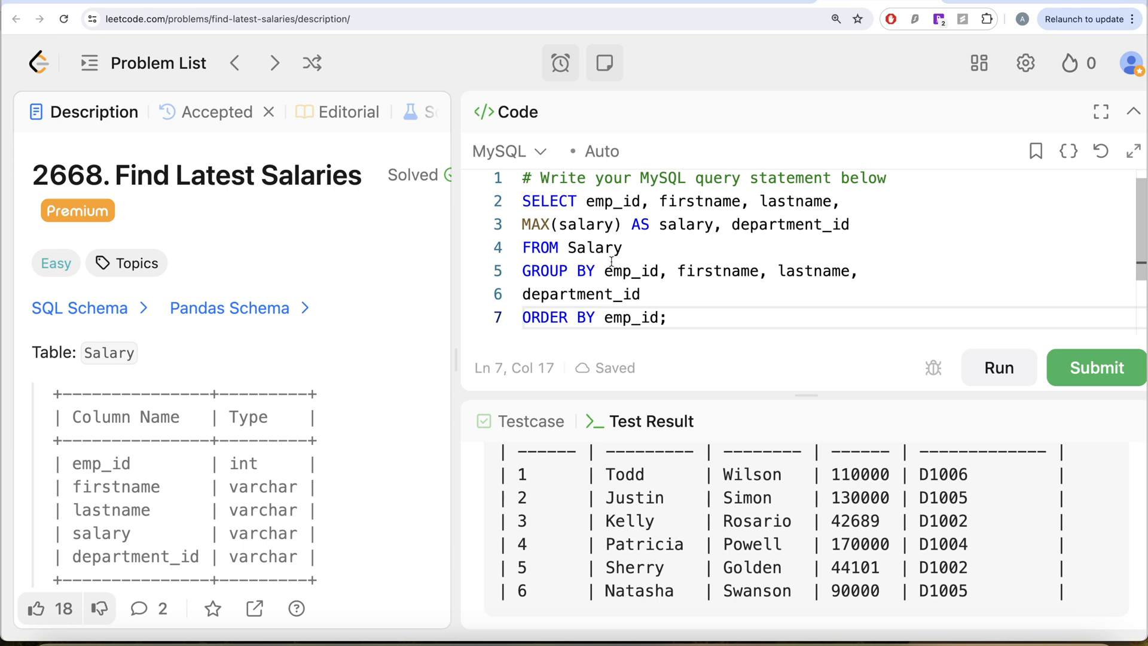
mouse_move(488, 289)
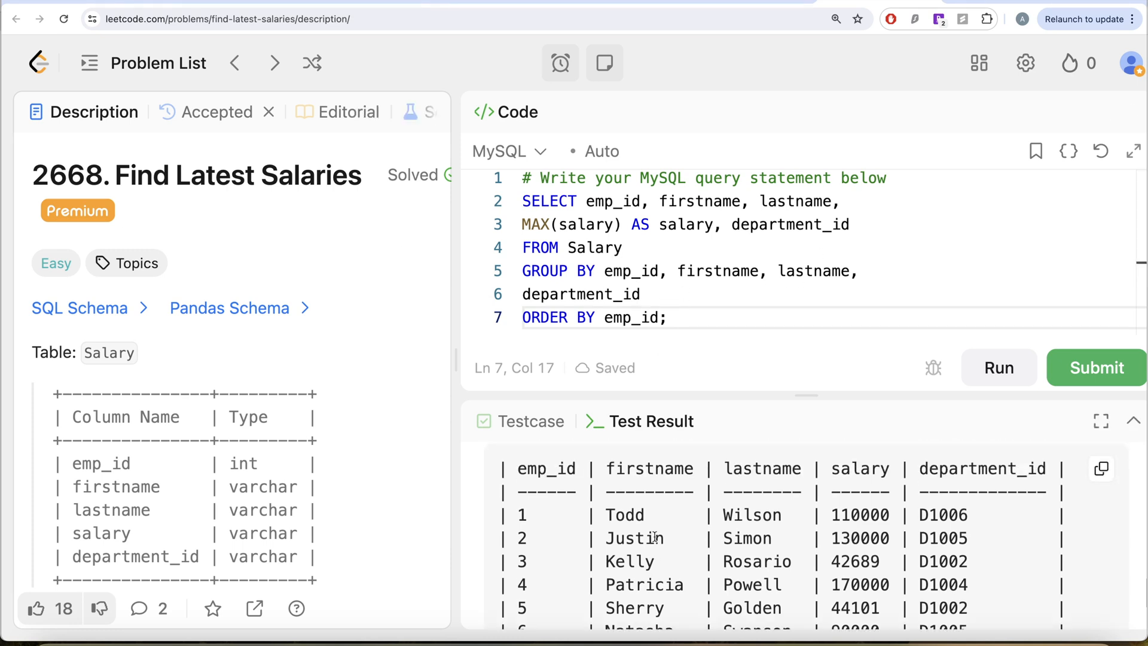
mouse_move(662, 459)
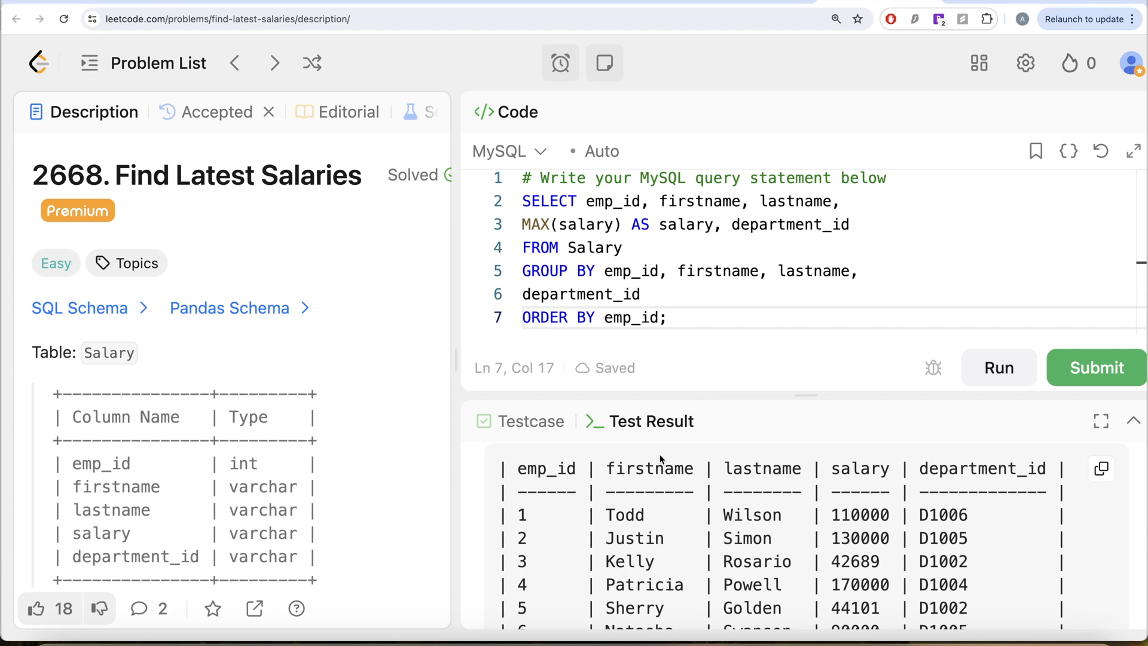